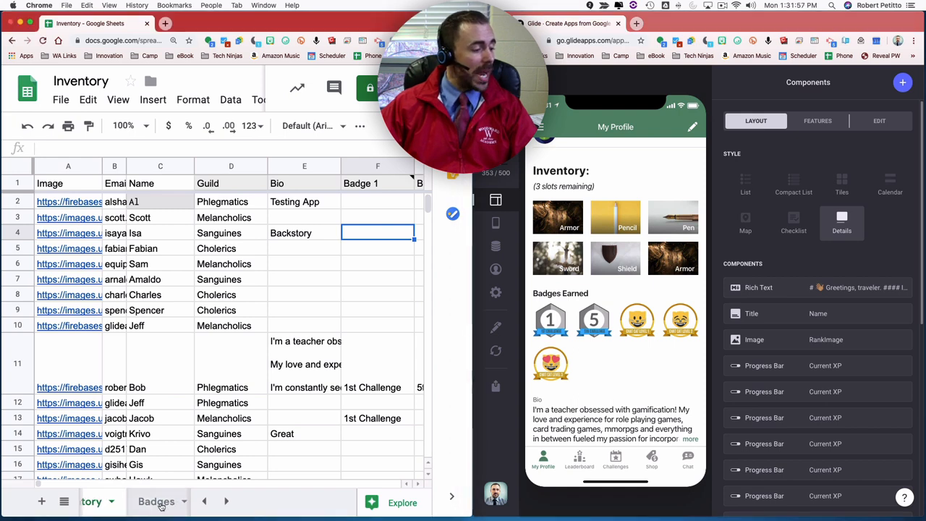
Add test row 'asdzxc' to the Badges sheet, see it numbered Badge 6, and decline new components.
{"action": "left_click", "coordinate": [157, 501]}
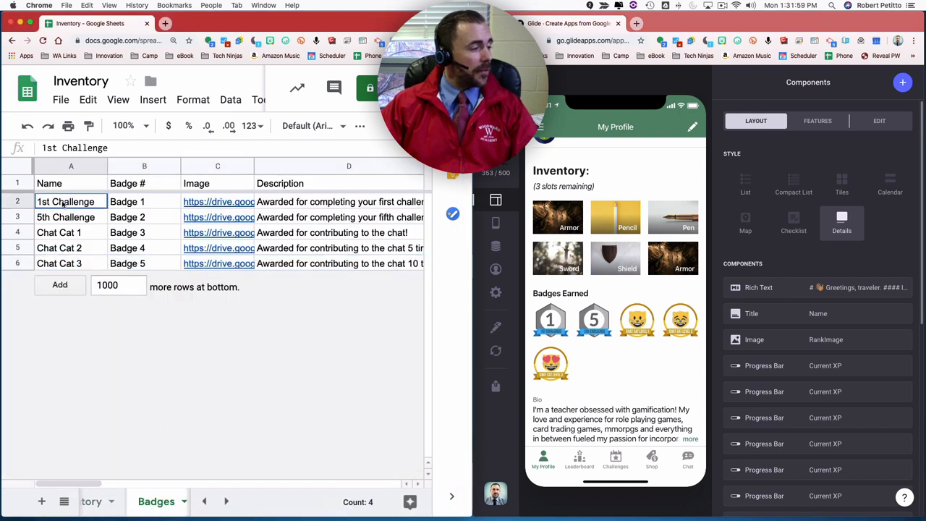
{"action": "left_click", "coordinate": [218, 201]}
{"action": "type", "text": "1"}
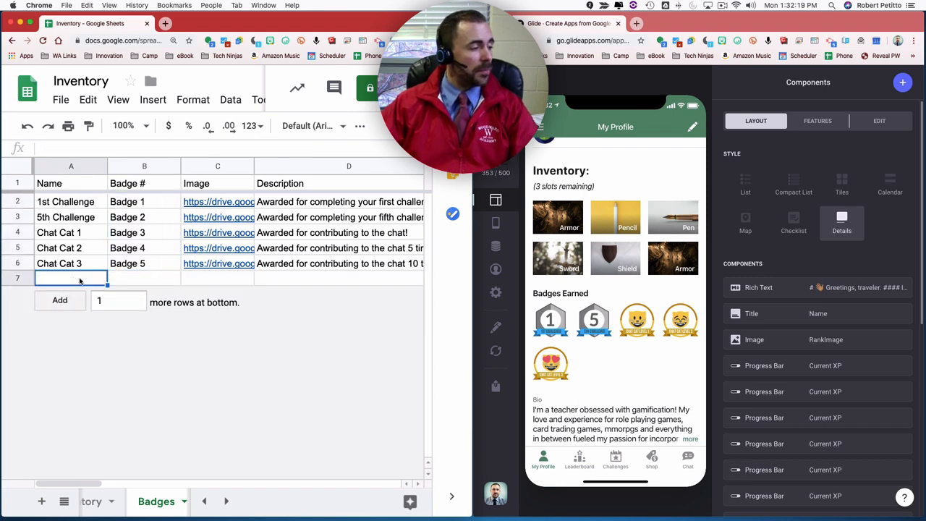
{"action": "type", "text": "asdzxc"}
{"action": "left_click", "coordinate": [144, 279]}
{"action": "type", "text": "Badge 6"}
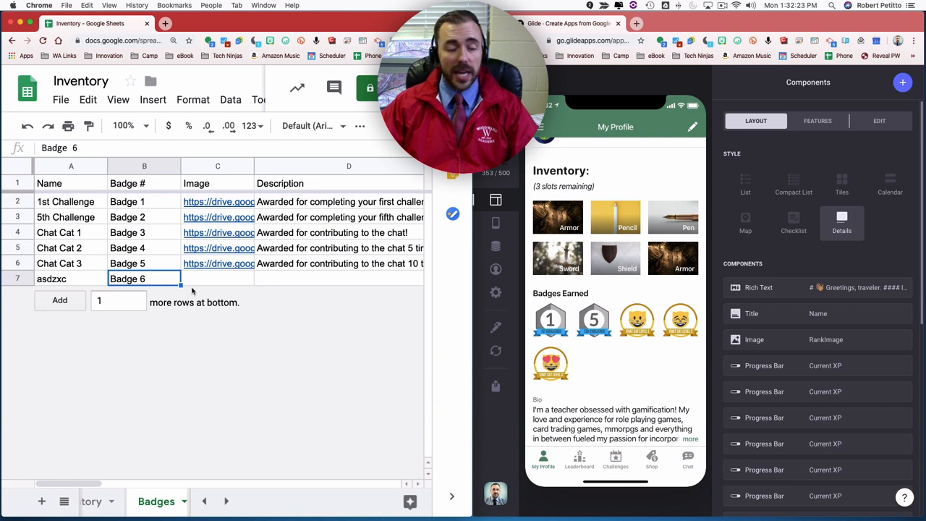
{"action": "left_click", "coordinate": [144, 202]}
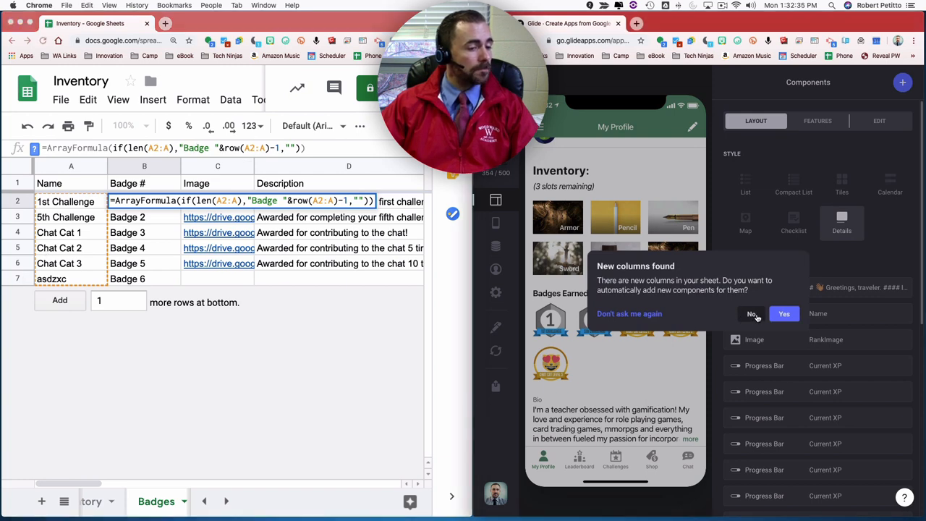
{"action": "left_click", "coordinate": [753, 313]}
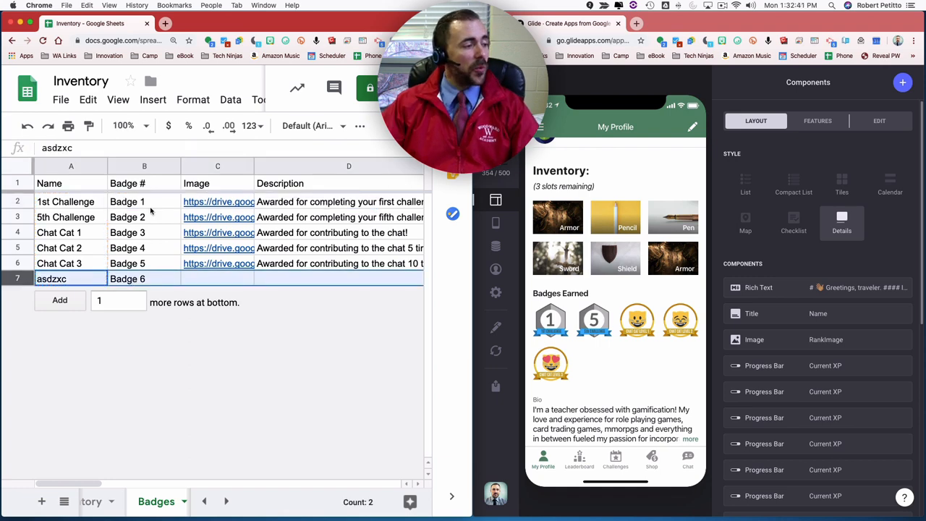
Delete the test row 7, leaving auto-numbered Badge 1 through Badge 5.
{"action": "left_click", "coordinate": [144, 201]}
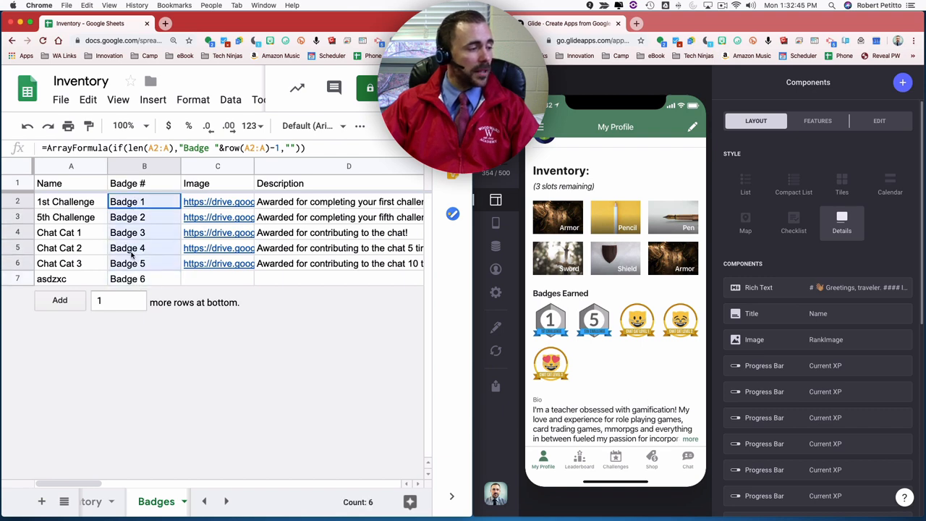
{"action": "left_click", "coordinate": [127, 279]}
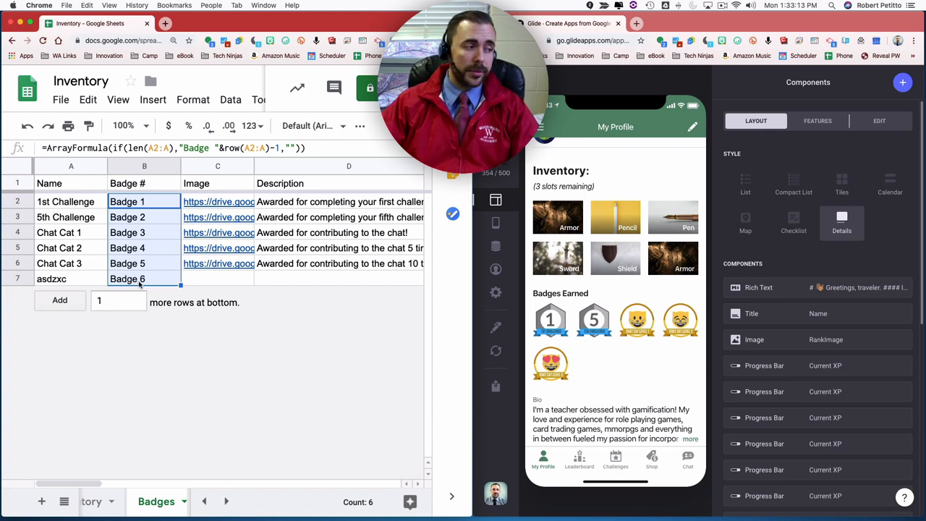
{"action": "left_click", "coordinate": [144, 279]}
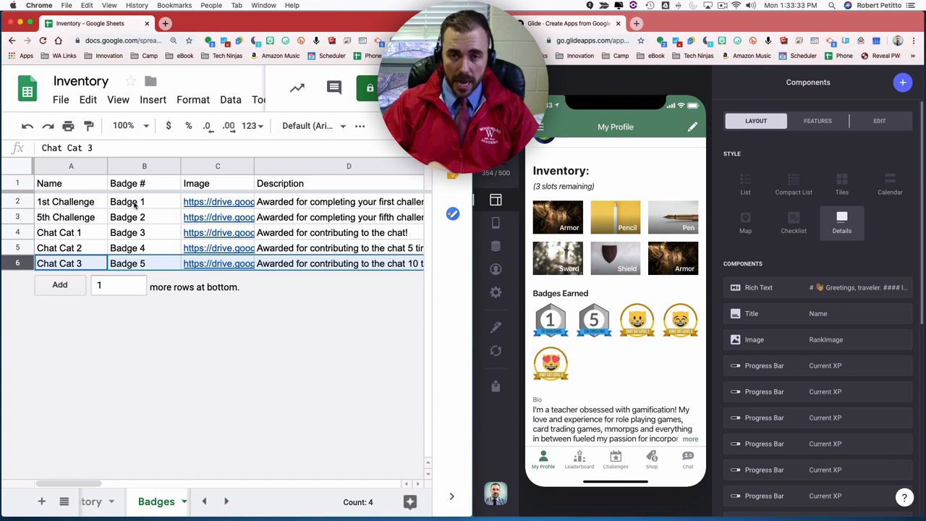
{"action": "left_click", "coordinate": [145, 202]}
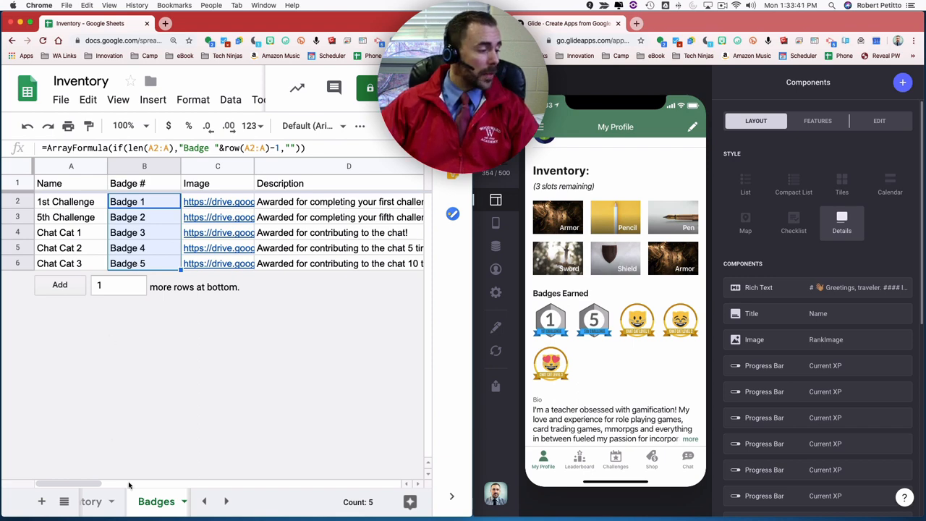
Inspect Player Inventory's Badge 1–5 headers in columns F–J and their TRANSPOSE(Badges!B2:B) formula.
{"action": "left_click", "coordinate": [137, 501]}
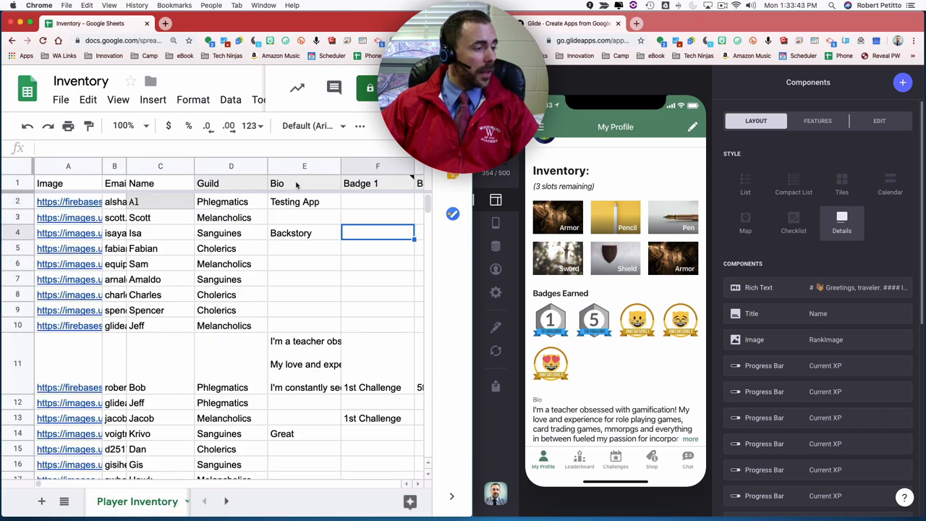
{"action": "scroll", "scroll_direction": "right", "scroll_amount": 3}
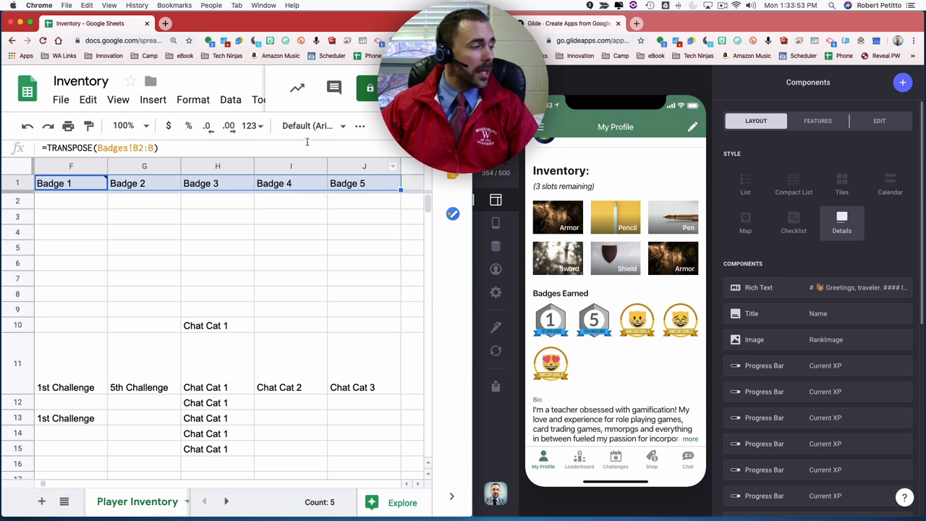
{"action": "double_click", "coordinate": [54, 183]}
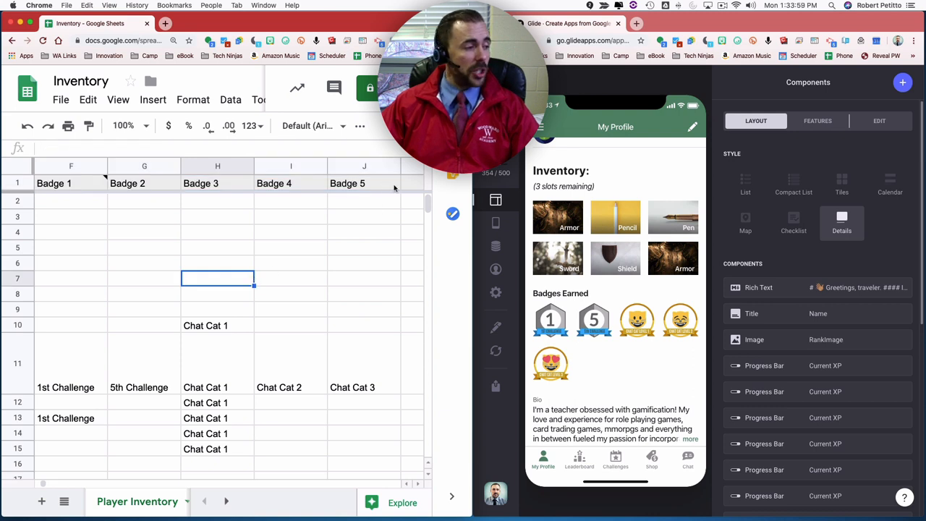
{"action": "left_click", "coordinate": [411, 183]}
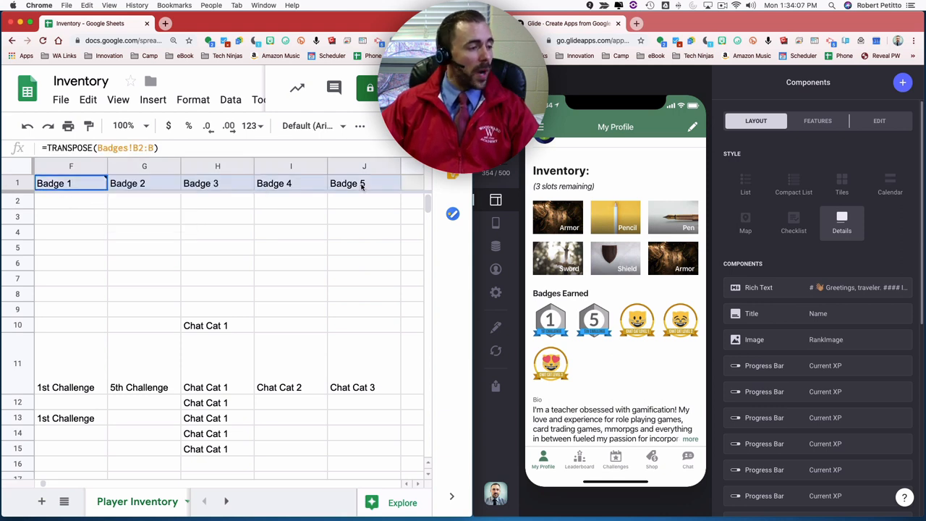
{"action": "left_click_drag", "start_coordinate": [71, 183], "coordinate": [364, 183]}
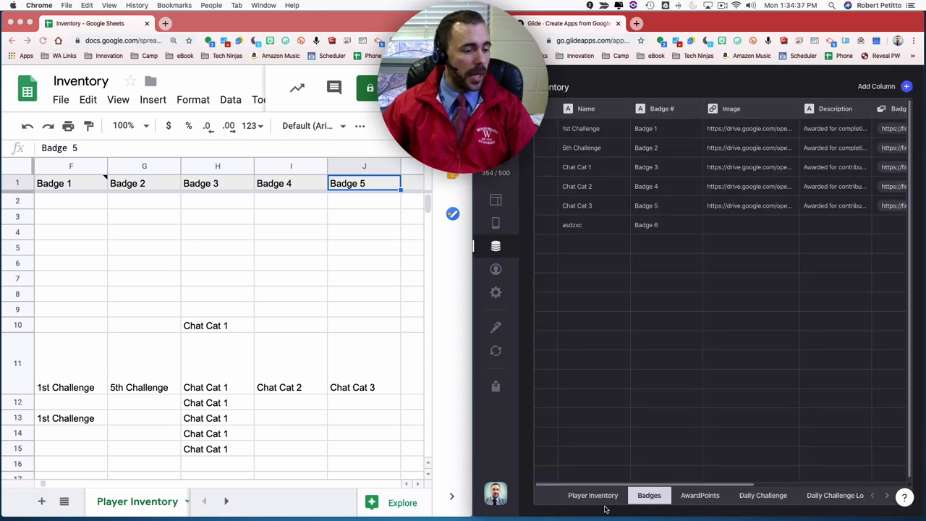
Show Glide's Player Inventory table and select a player row with several earned badges.
{"action": "left_click", "coordinate": [593, 495]}
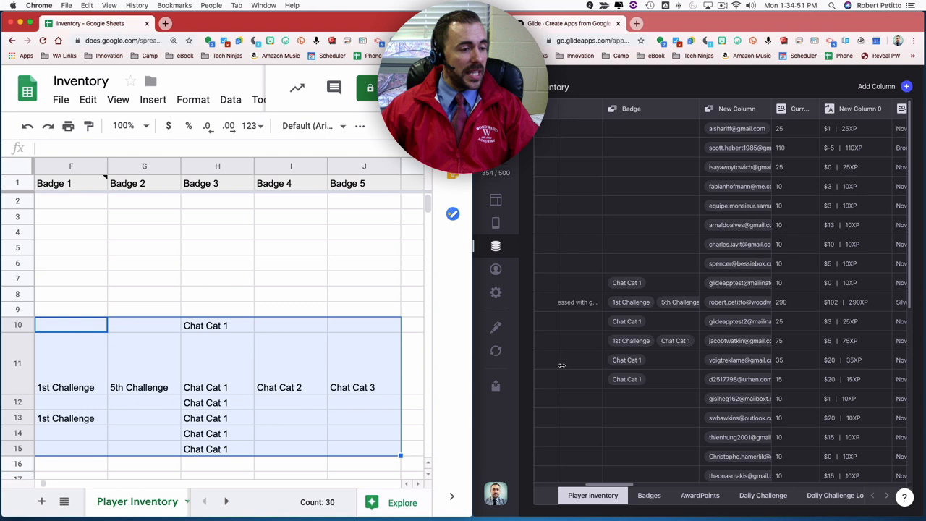
{"action": "mouse_move", "coordinate": [657, 308]}
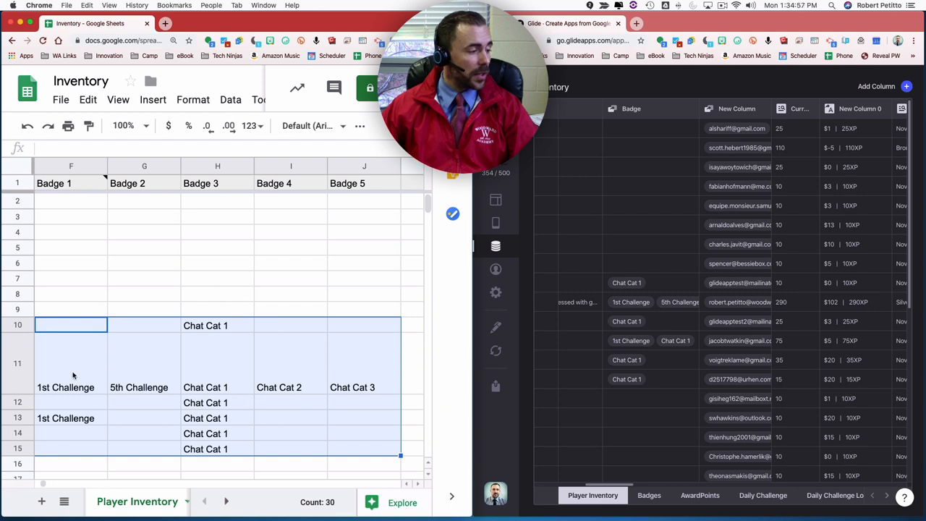
{"action": "left_click", "coordinate": [364, 364]}
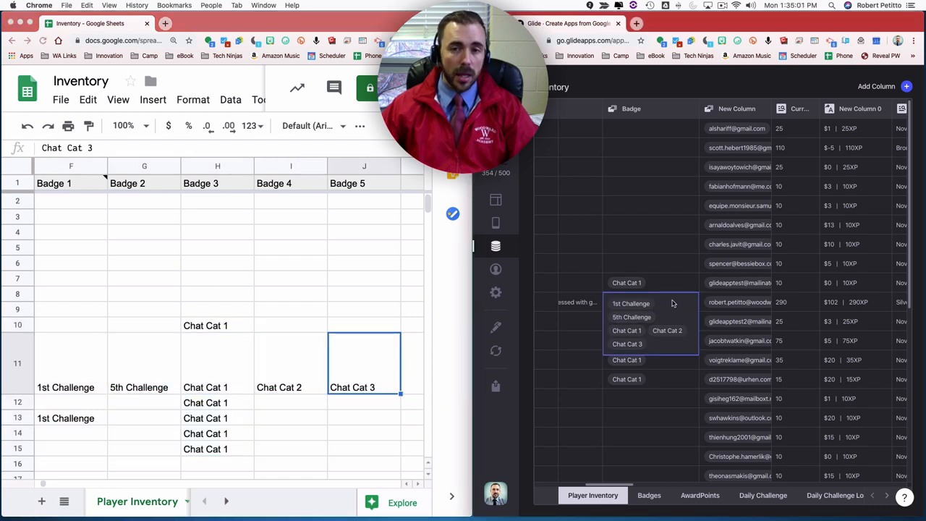
{"action": "mouse_move", "coordinate": [656, 282]}
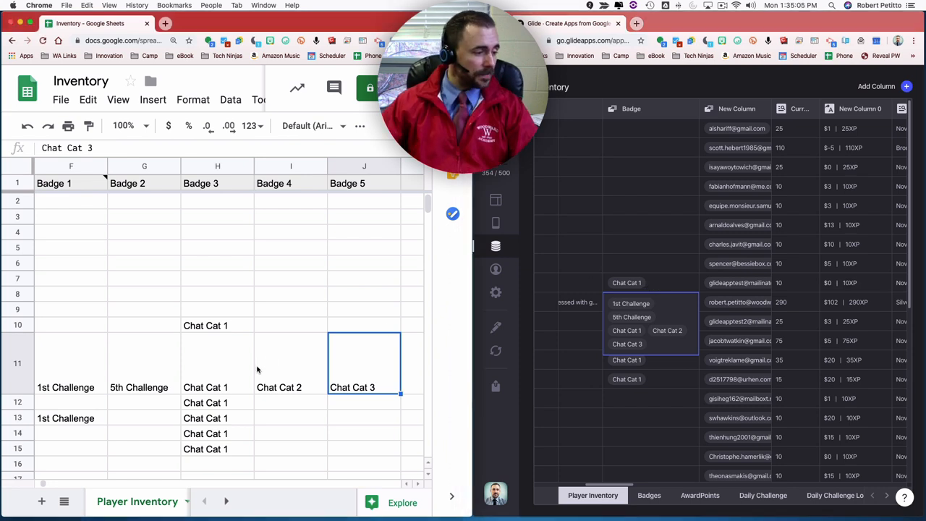
{"action": "mouse_move", "coordinate": [82, 359]}
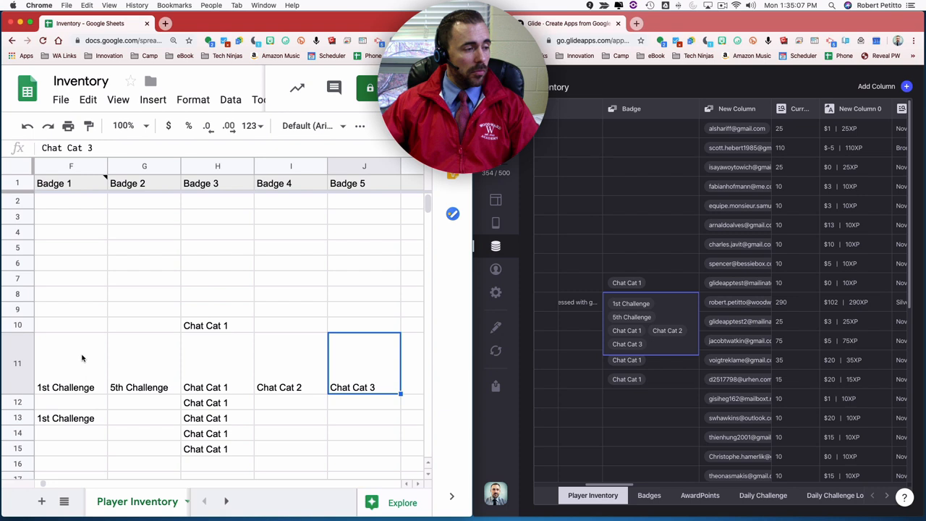
{"action": "mouse_move", "coordinate": [67, 393]}
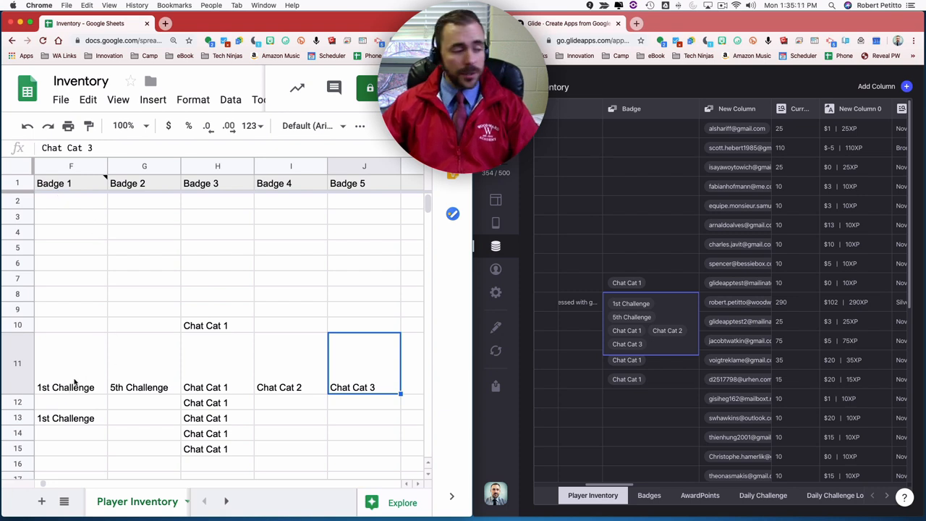
{"action": "left_click", "coordinate": [71, 363]}
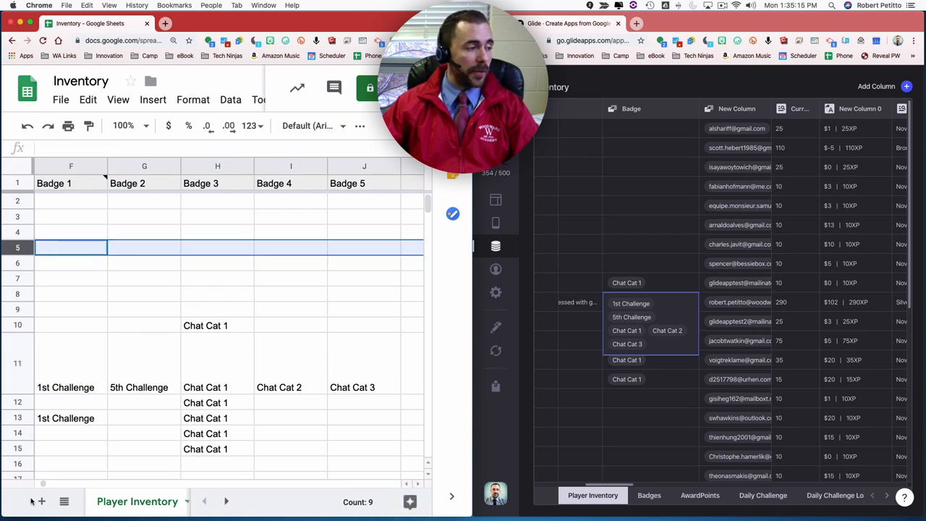
{"action": "mouse_move", "coordinate": [41, 502]}
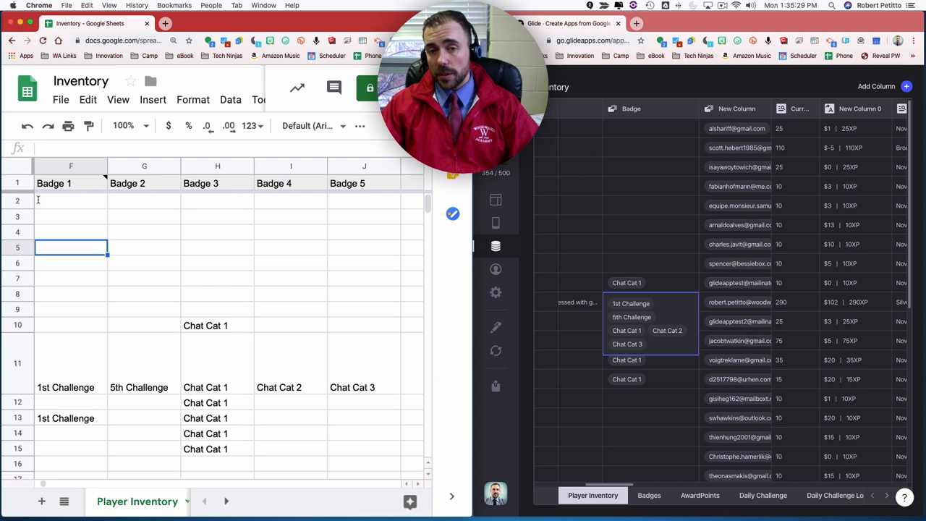
{"action": "scroll", "scroll_direction": "left", "scroll_amount": 3}
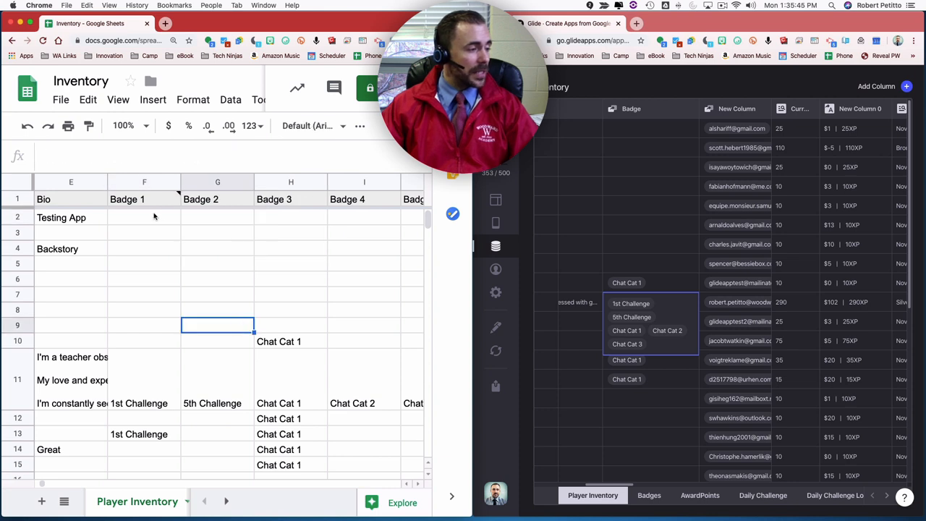
{"action": "left_click", "coordinate": [144, 218]}
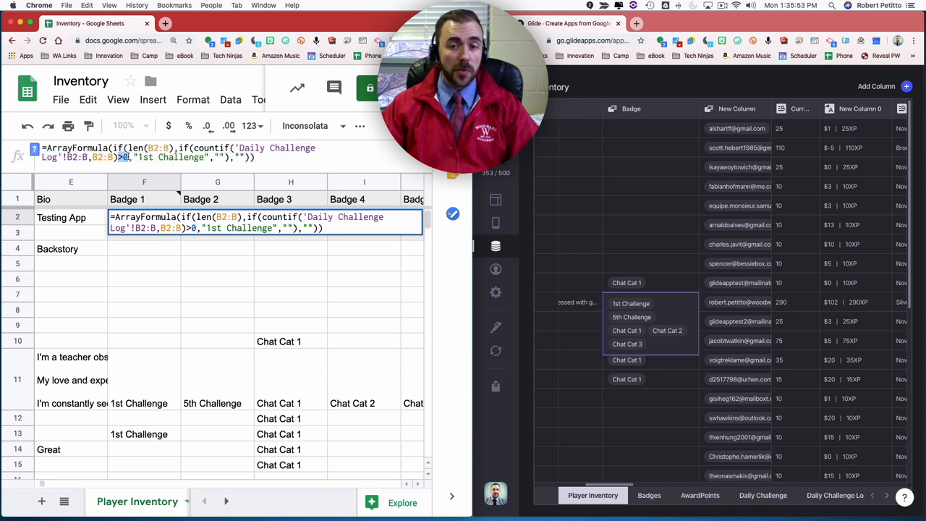
{"action": "left_click", "coordinate": [144, 380]}
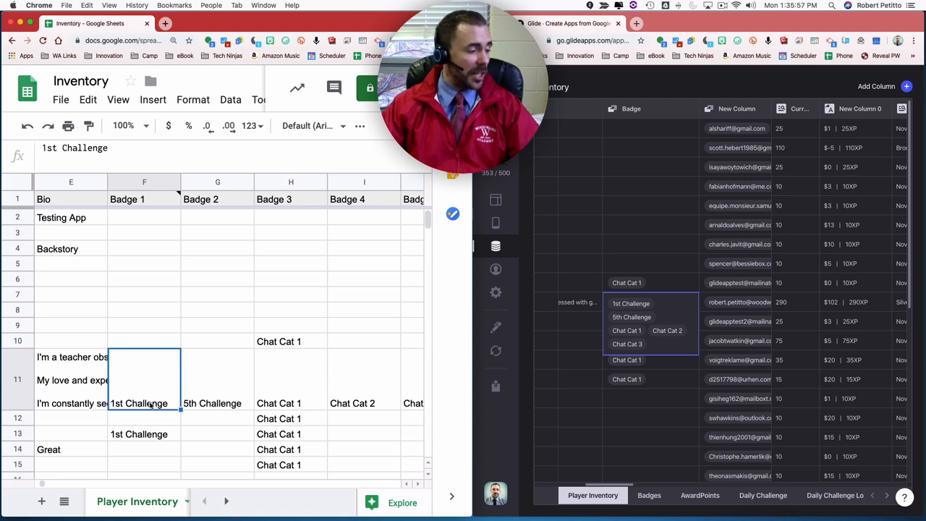
{"action": "left_click", "coordinate": [218, 217]}
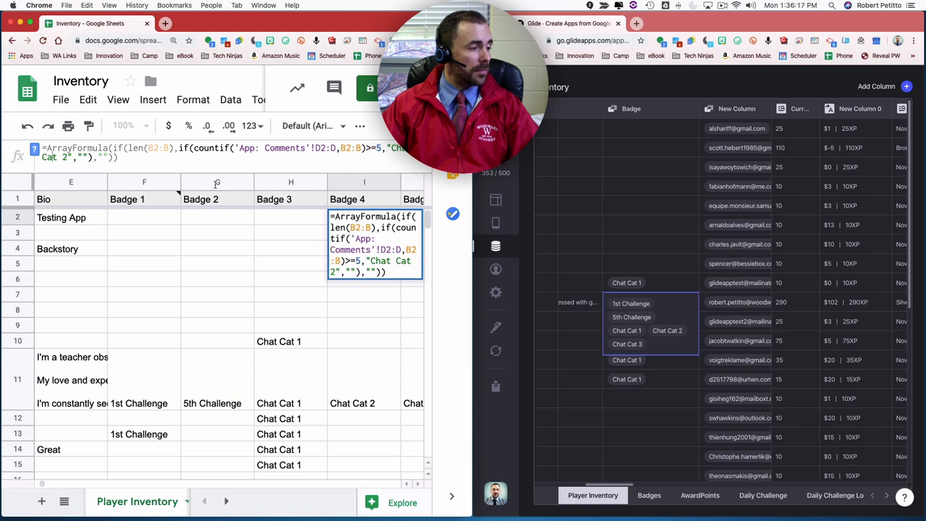
{"action": "left_click", "coordinate": [217, 263]}
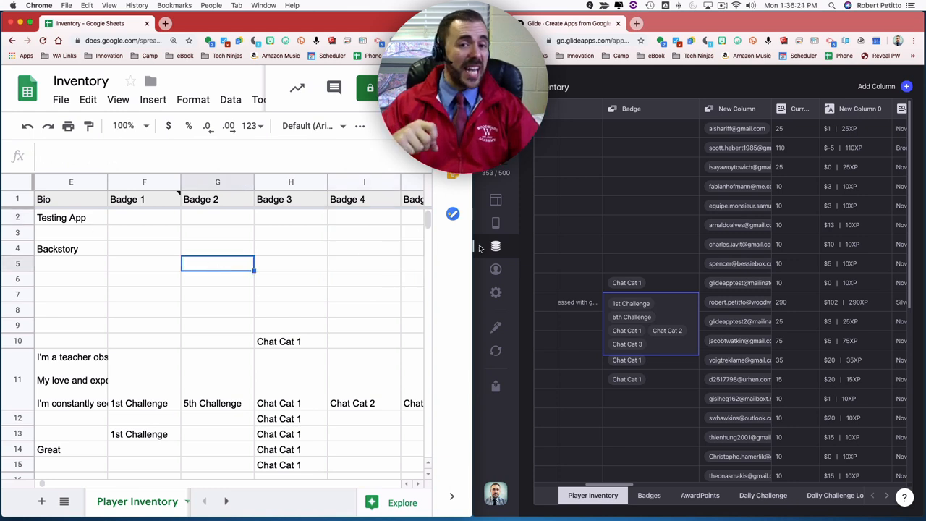
{"action": "scroll", "scroll_direction": "down", "scroll_amount": 3}
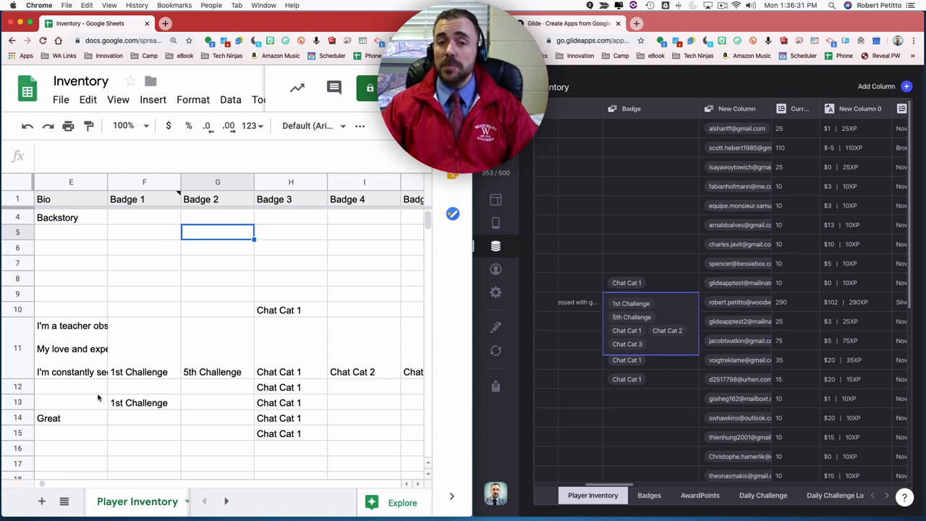
{"action": "mouse_move", "coordinate": [151, 351]}
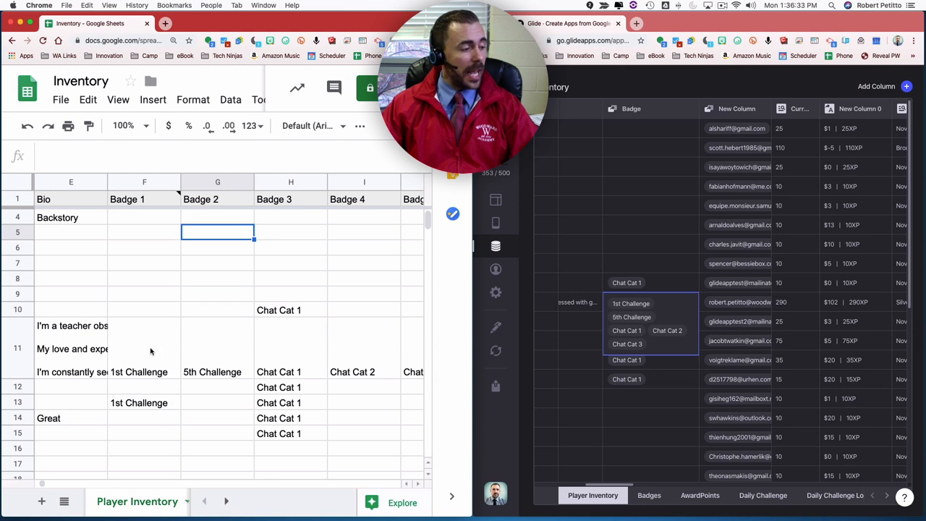
{"action": "left_click", "coordinate": [144, 417]}
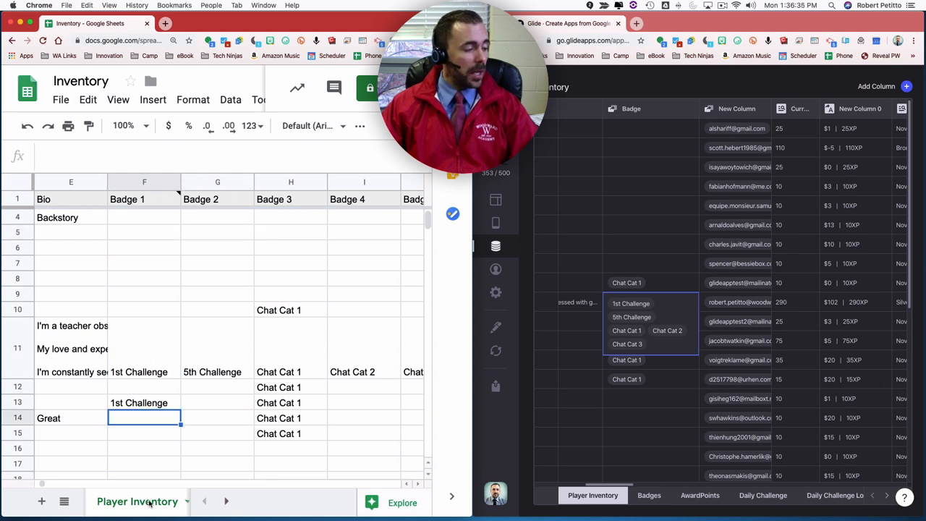
{"action": "left_click", "coordinate": [170, 501]}
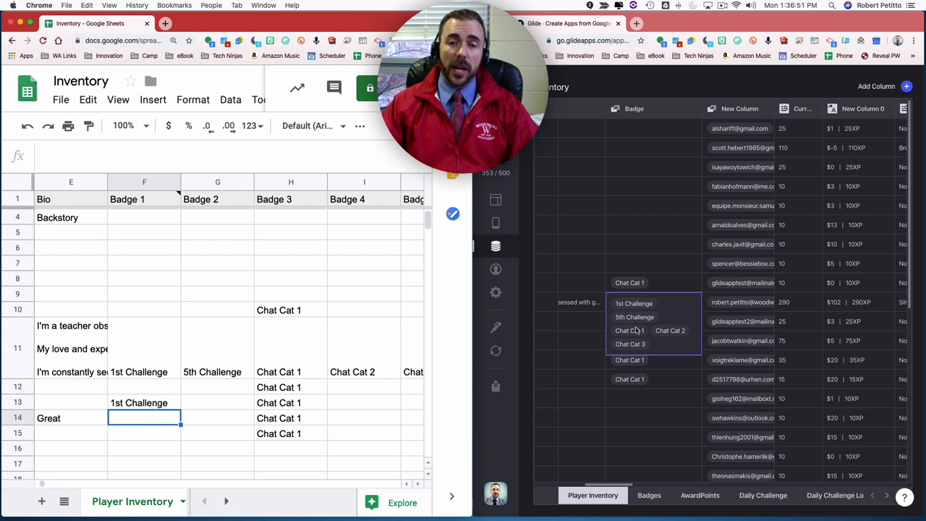
{"action": "mouse_move", "coordinate": [639, 271]}
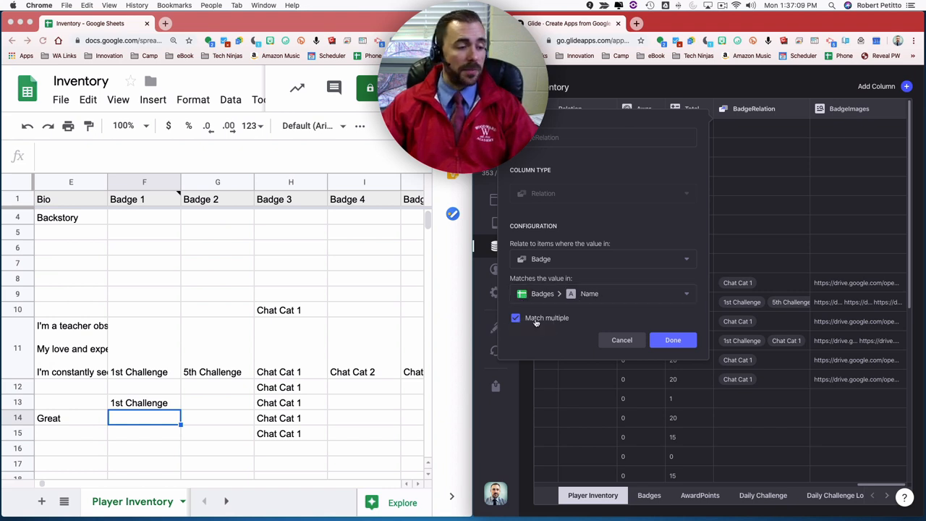
{"action": "mouse_move", "coordinate": [389, 325]}
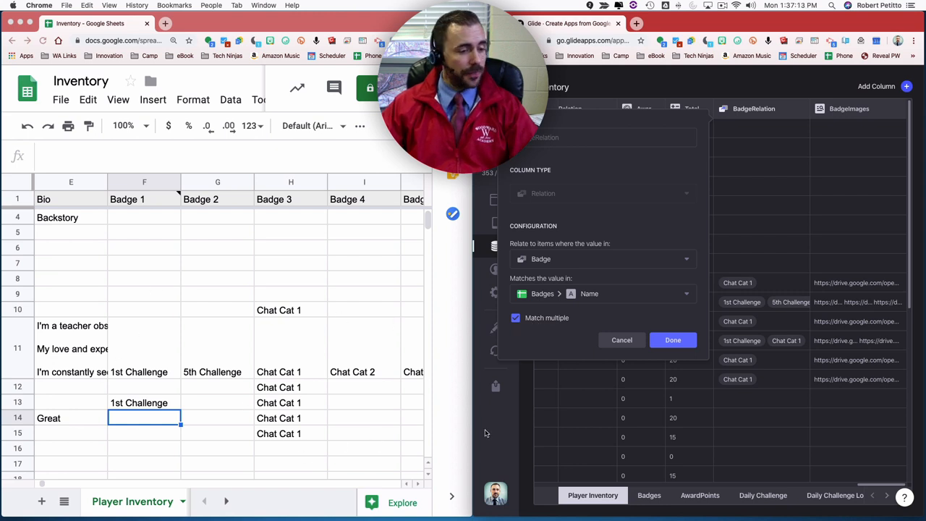
Close the BadgeRelation settings and review players' related badges alongside their BadgeImages links.
{"action": "left_click", "coordinate": [672, 340]}
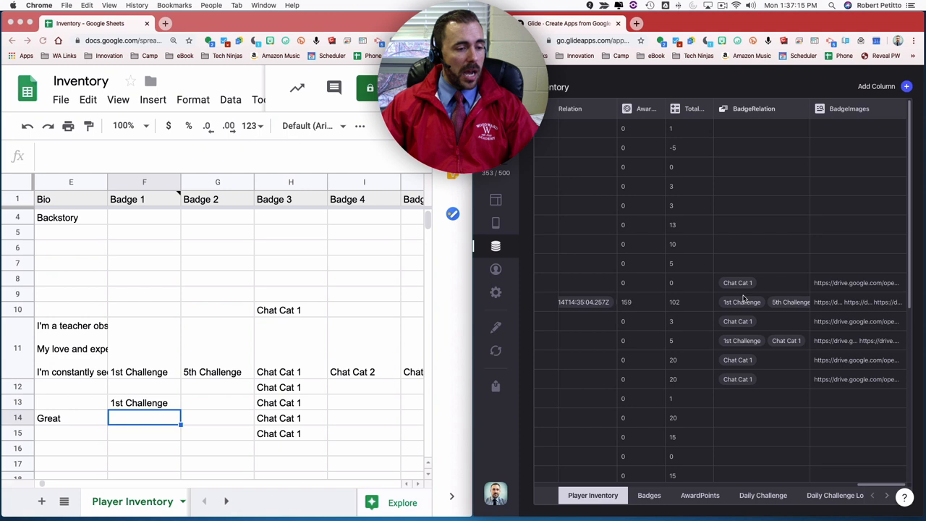
{"action": "left_click", "coordinate": [760, 302]}
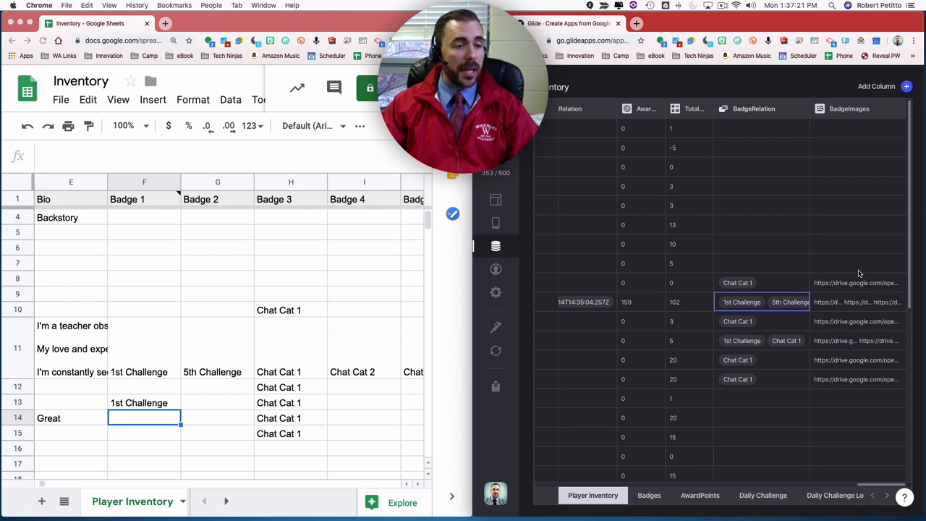
{"action": "left_click", "coordinate": [857, 282]}
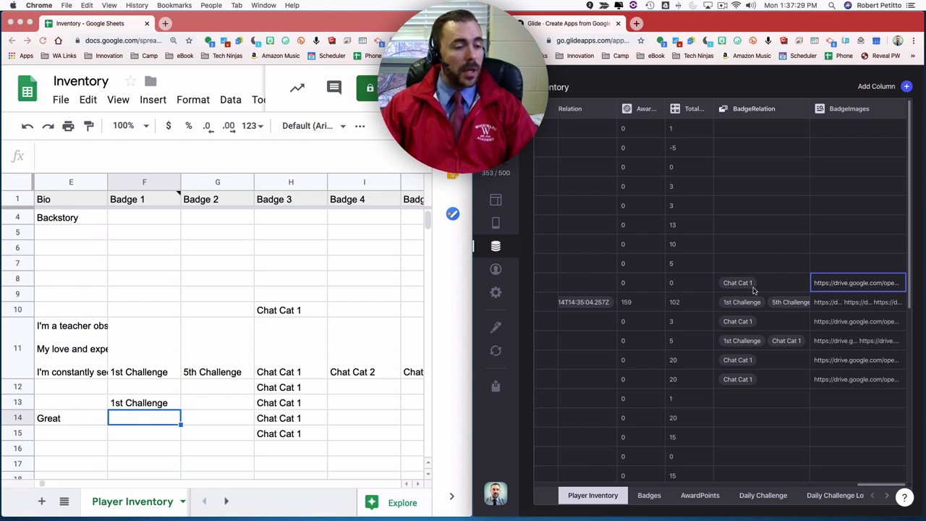
{"action": "left_click", "coordinate": [754, 108]}
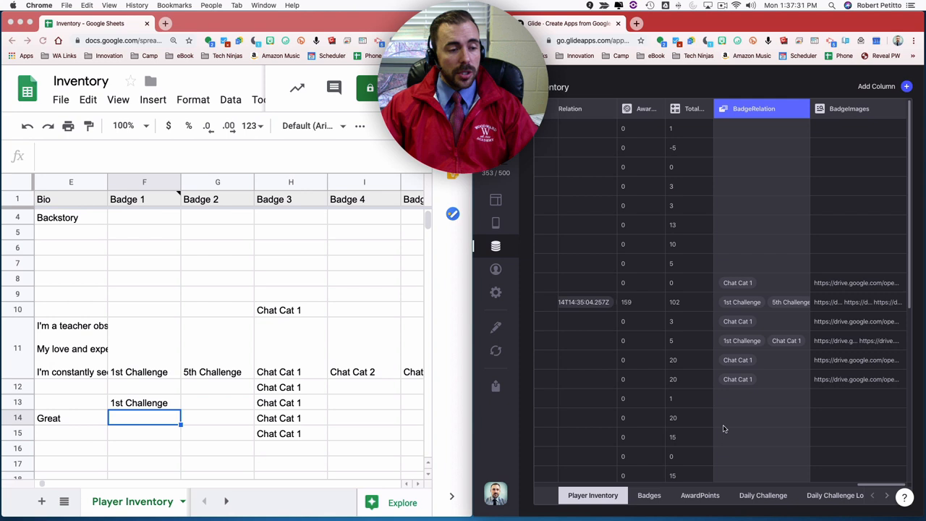
{"action": "mouse_move", "coordinate": [722, 307]}
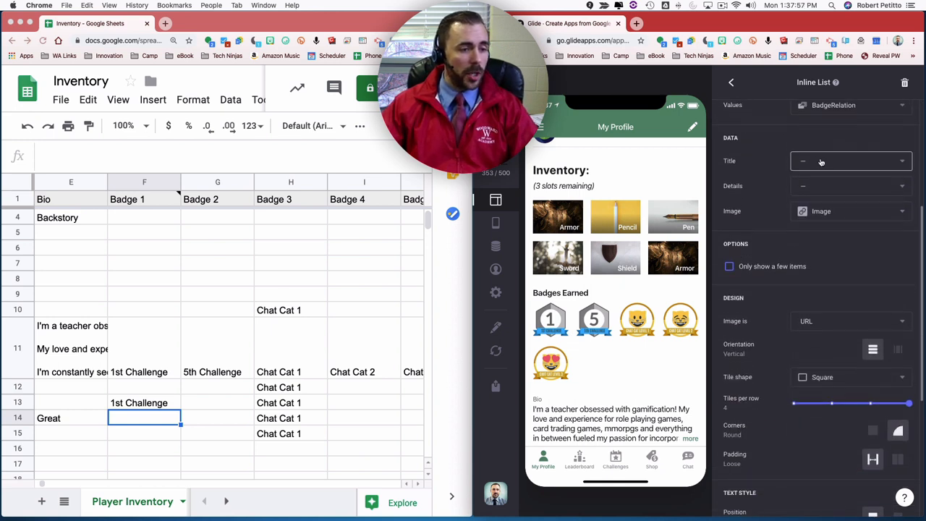
Set the Badges Earned list Details to Name, try Horizontal orientation, then revert to Vertical.
{"action": "left_click", "coordinate": [850, 161]}
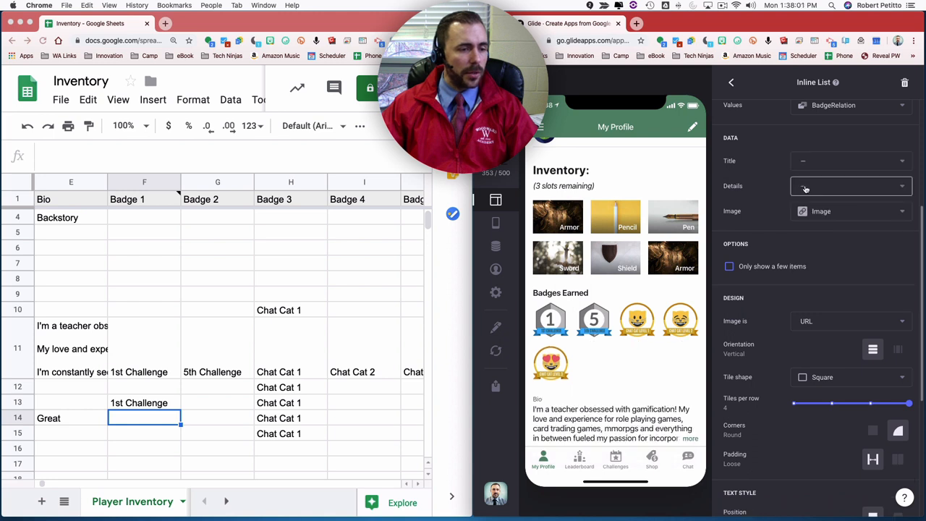
{"action": "left_click", "coordinate": [850, 186]}
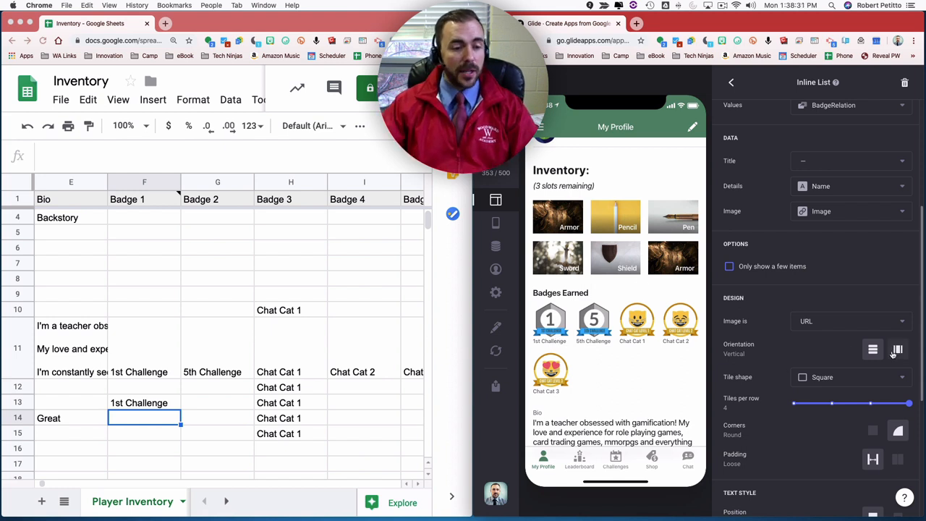
{"action": "left_click", "coordinate": [898, 349]}
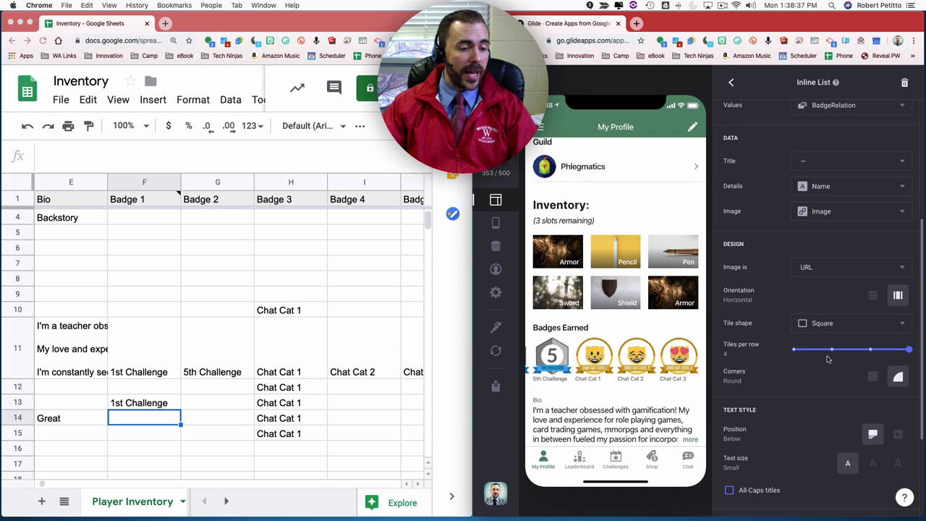
{"action": "left_click", "coordinate": [897, 295]}
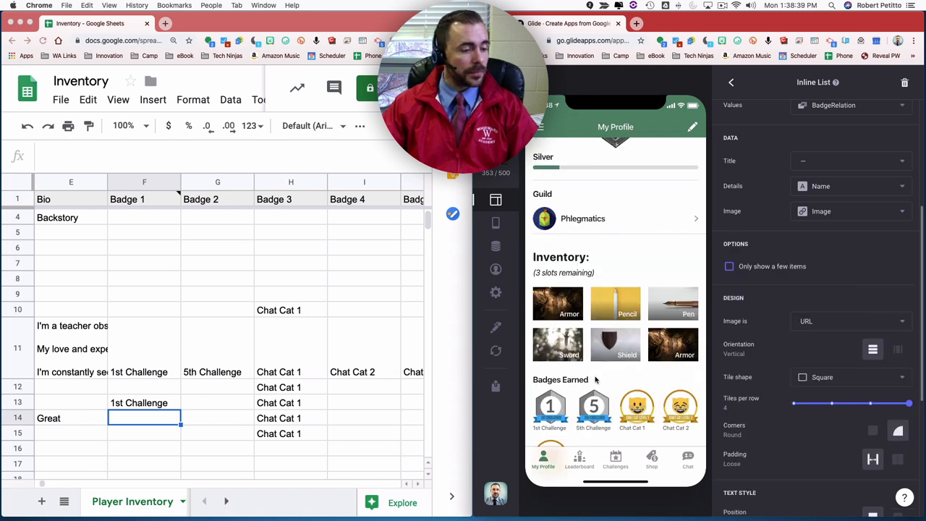
{"action": "scroll", "scroll_direction": "down", "scroll_amount": 3}
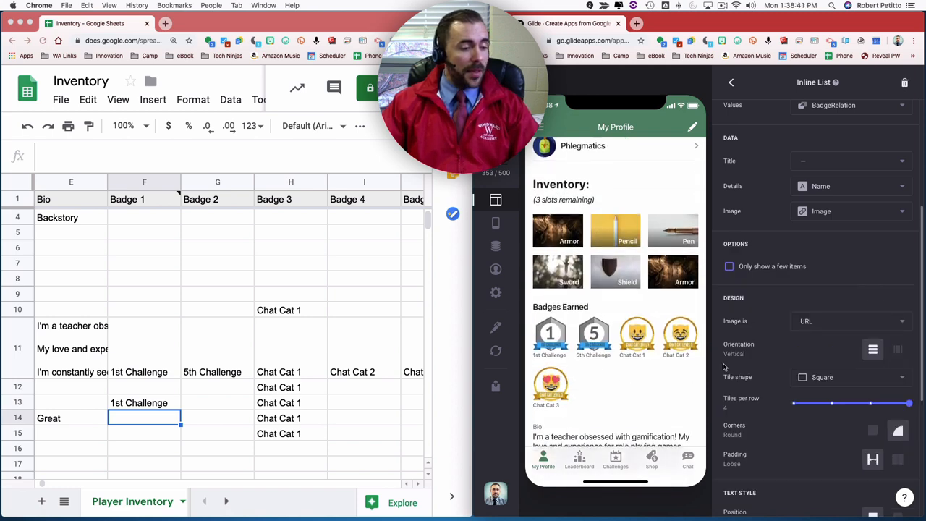
{"action": "mouse_move", "coordinate": [495, 386]}
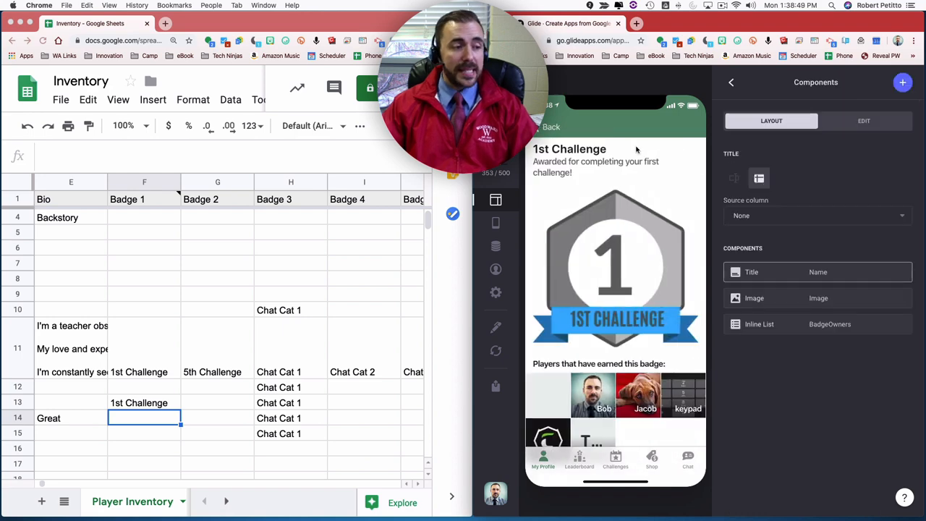
{"action": "mouse_move", "coordinate": [632, 154]}
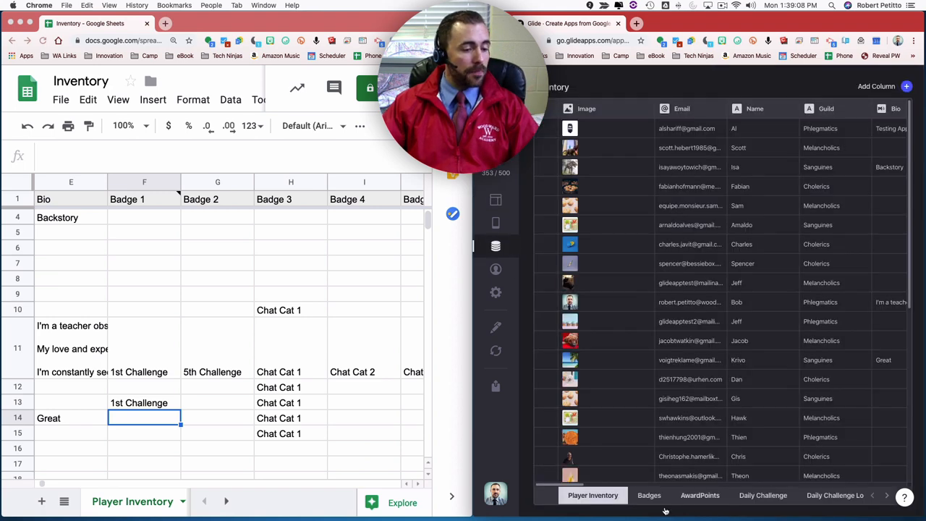
Confirm BadgeOwners relates badge Name to Player Inventory > Badge with Match multiple.
{"action": "left_click", "coordinate": [649, 495]}
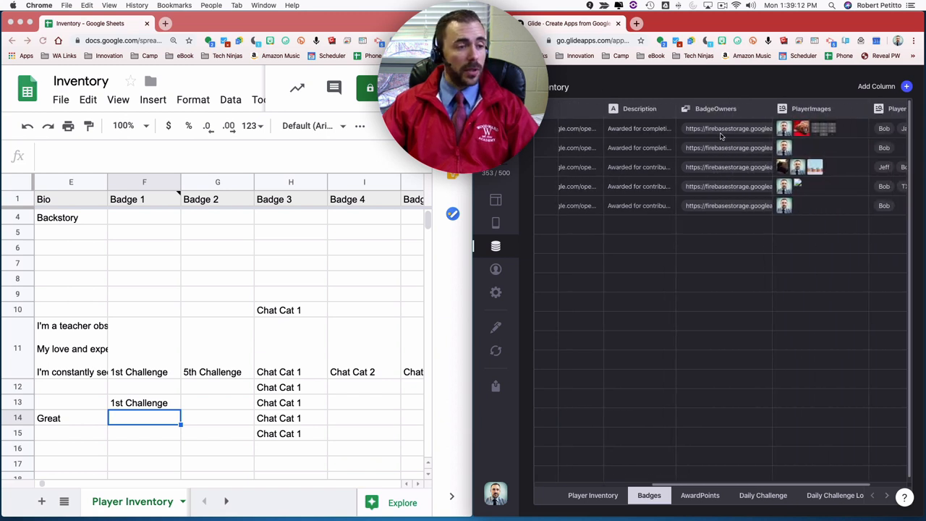
{"action": "left_click", "coordinate": [762, 109]}
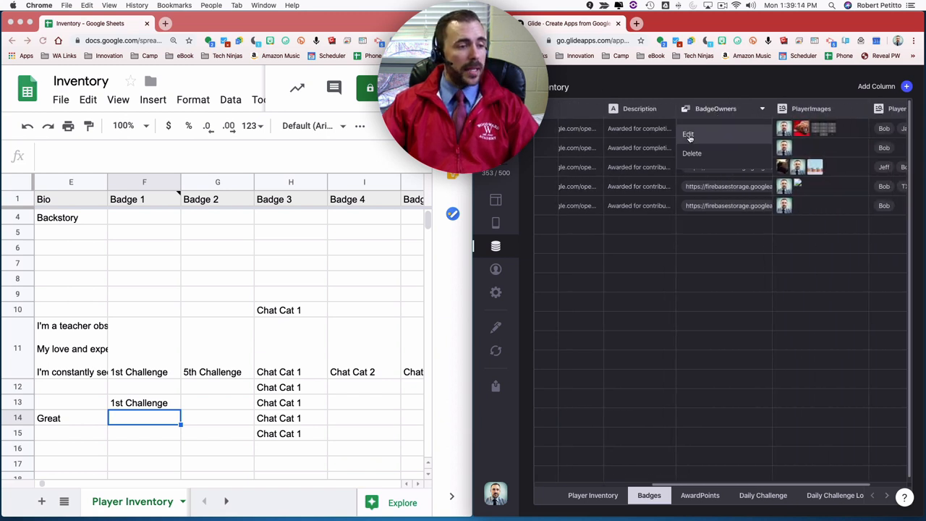
{"action": "left_click", "coordinate": [689, 135]}
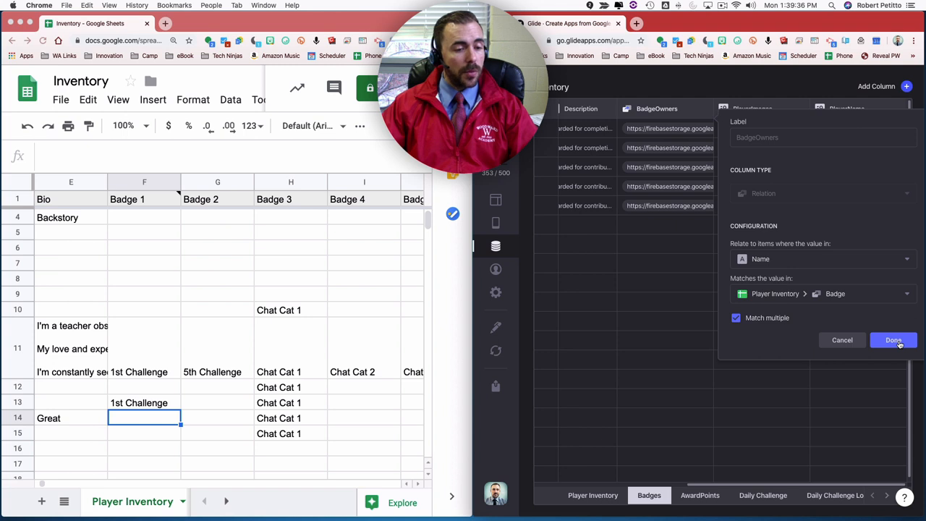
{"action": "left_click", "coordinate": [893, 341]}
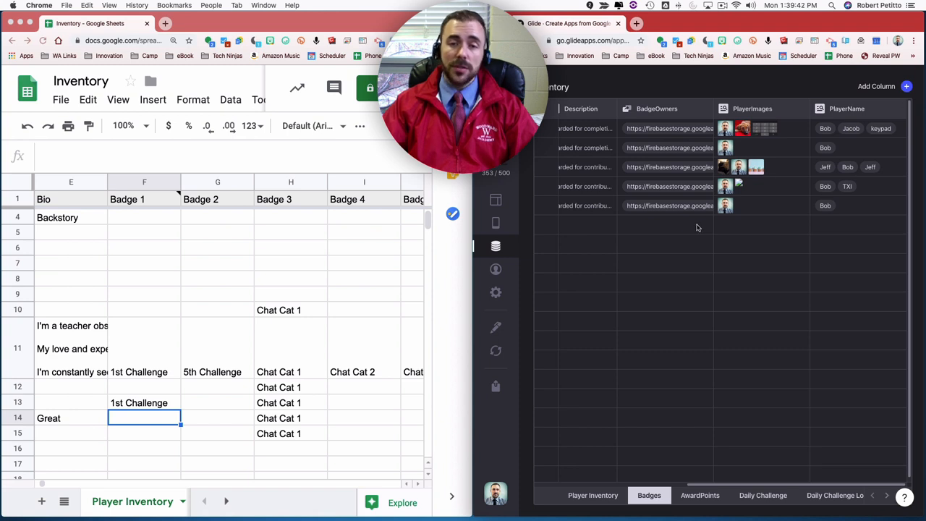
{"action": "mouse_move", "coordinate": [700, 226]}
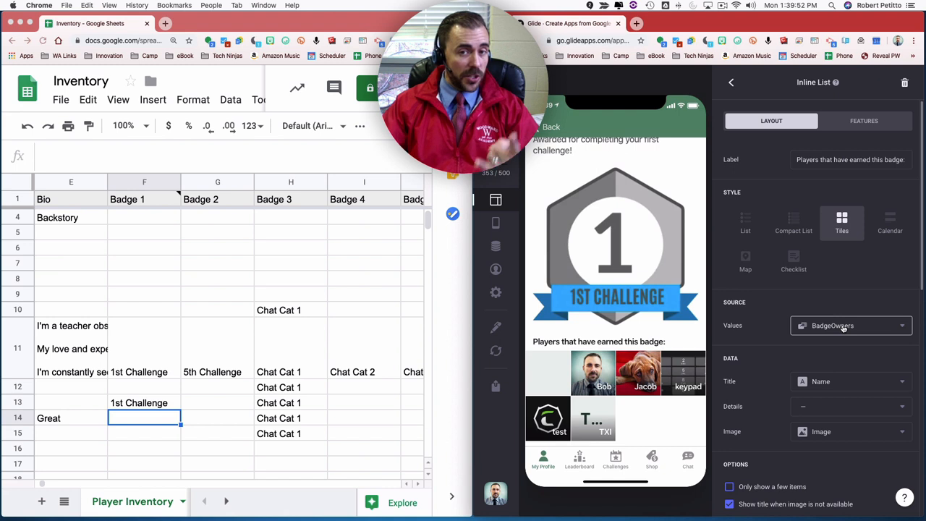
{"action": "scroll", "scroll_direction": "down", "scroll_amount": 3}
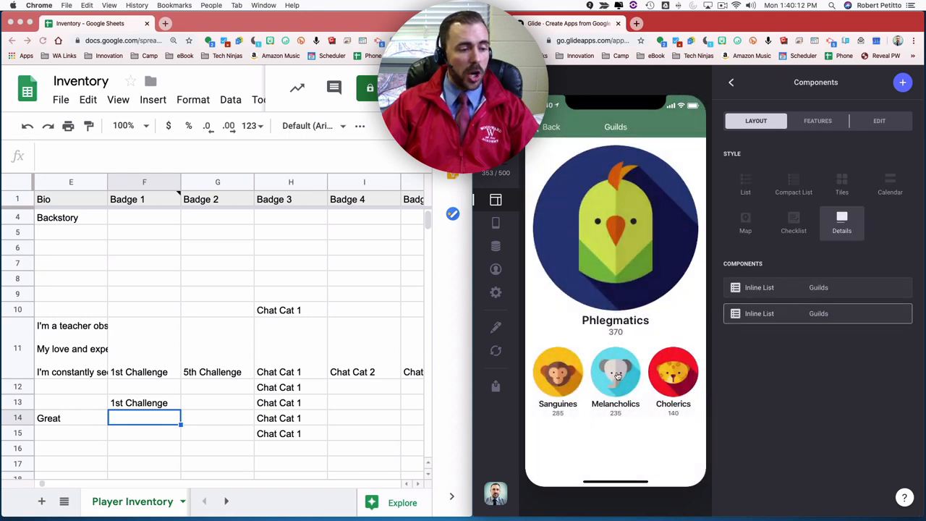
{"action": "left_click", "coordinate": [615, 377]}
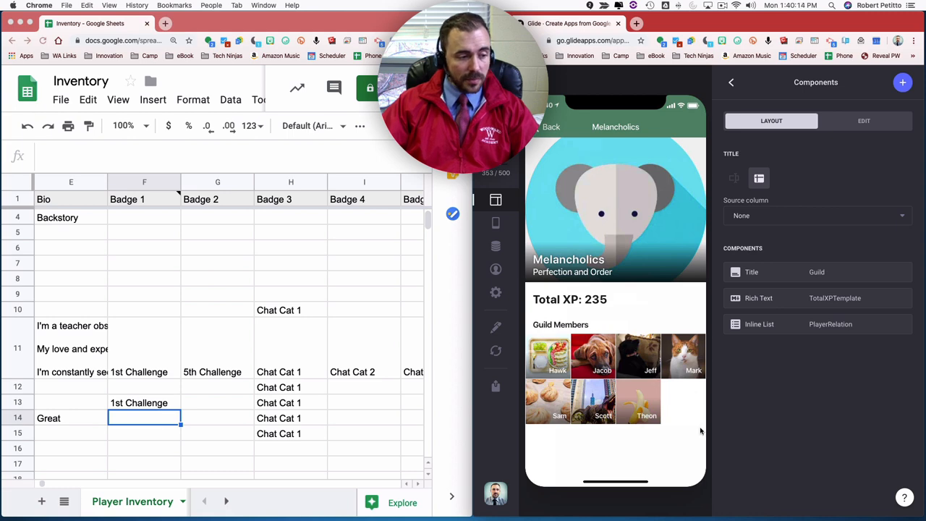
{"action": "left_click", "coordinate": [818, 323]}
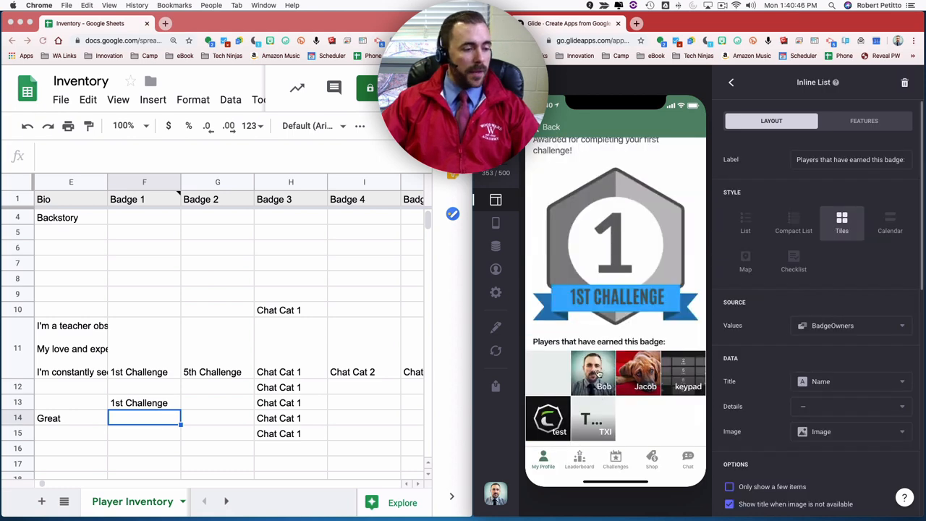
{"action": "left_click", "coordinate": [594, 374]}
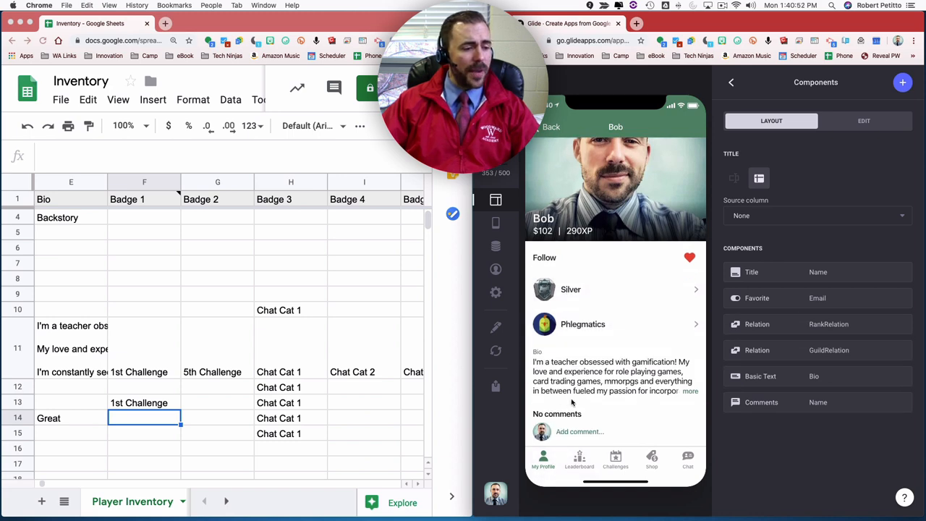
Add an Inline List component to the profile with BadgeRelation as its values.
{"action": "left_click", "coordinate": [903, 82]}
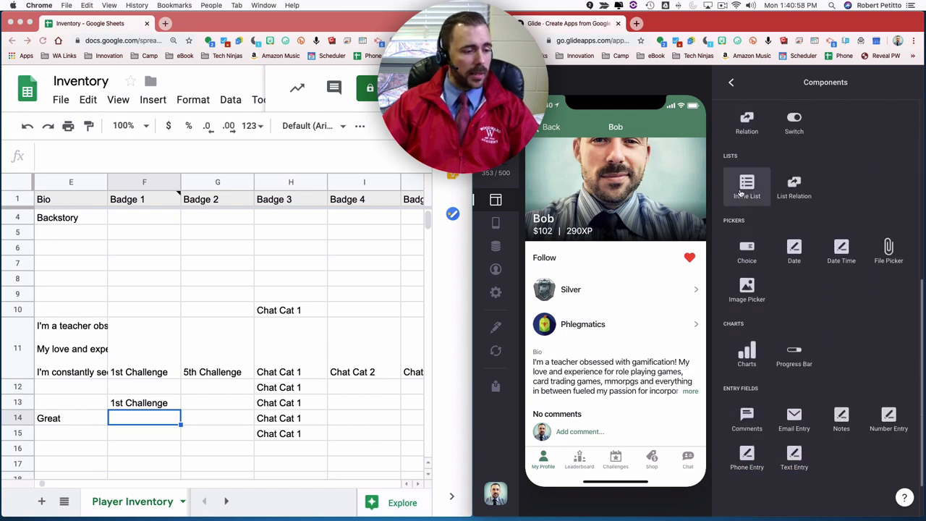
{"action": "left_click", "coordinate": [747, 186]}
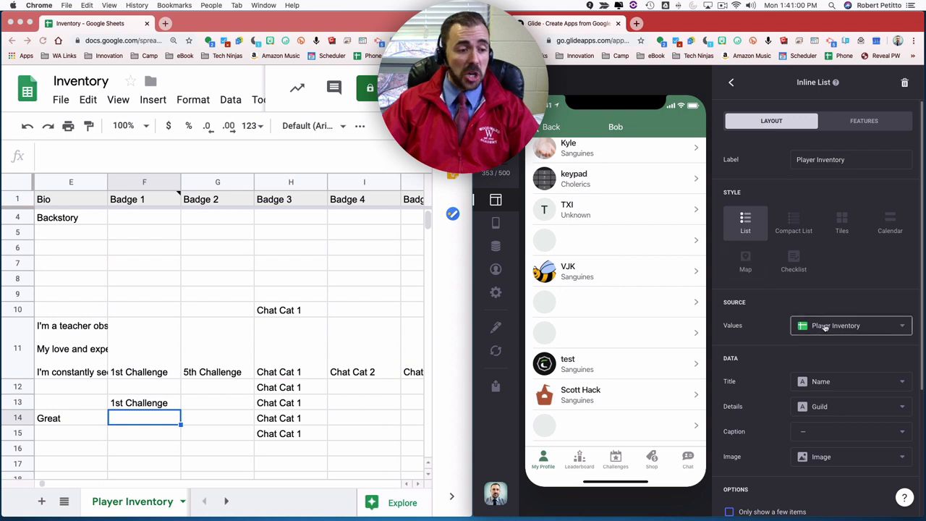
{"action": "left_click", "coordinate": [850, 325]}
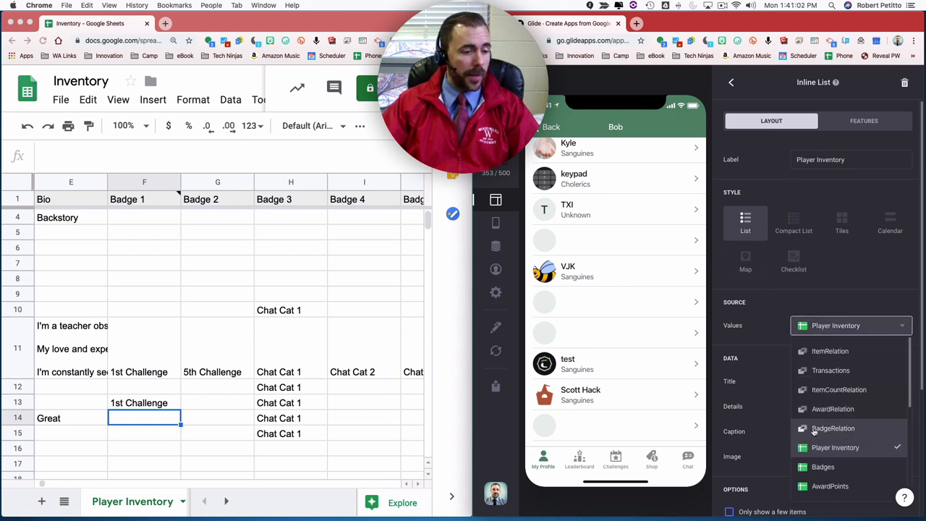
{"action": "left_click", "coordinate": [833, 428]}
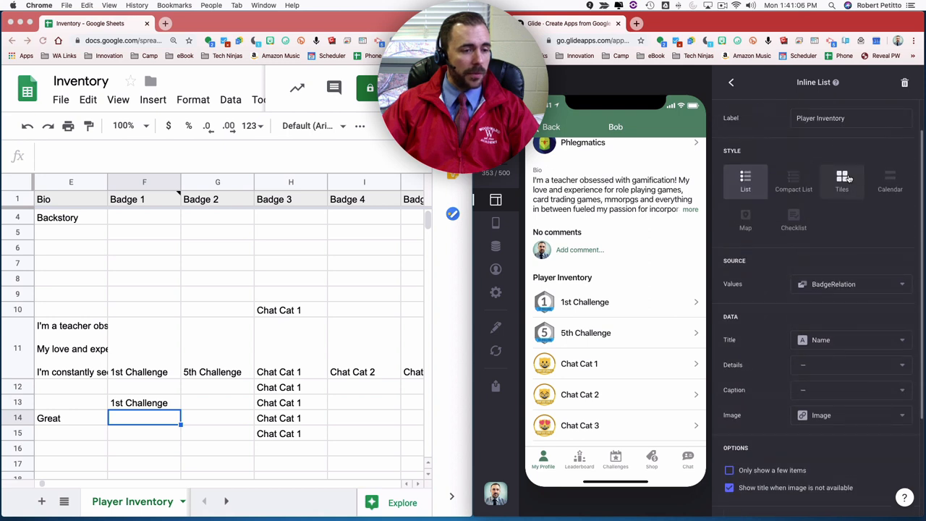
Style the list as small square tiles captioned by Name, labelled 'Earned Badges'.
{"action": "left_click", "coordinate": [842, 181]}
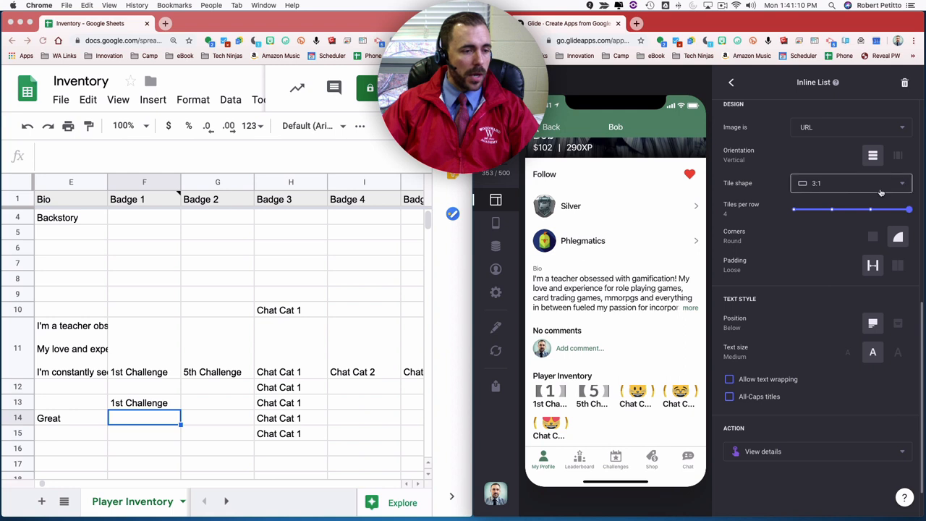
{"action": "left_click", "coordinate": [850, 183]}
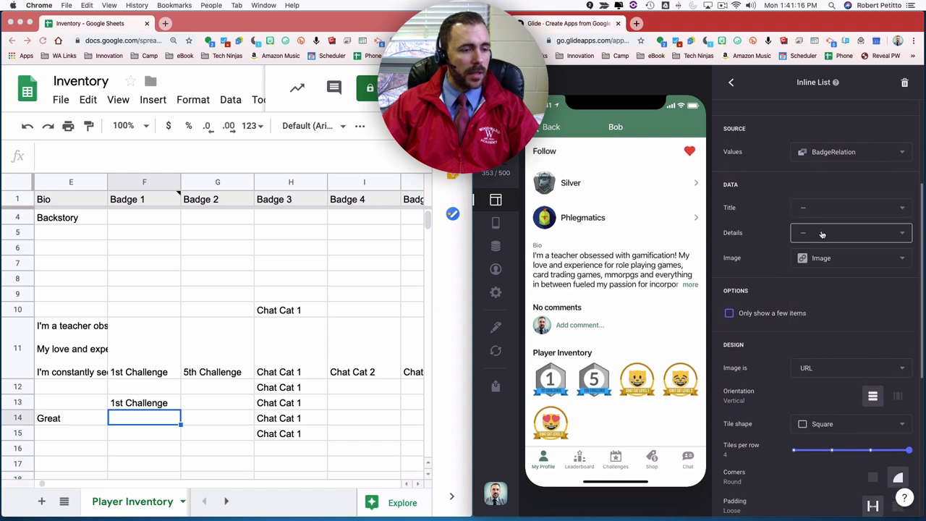
{"action": "left_click", "coordinate": [850, 233]}
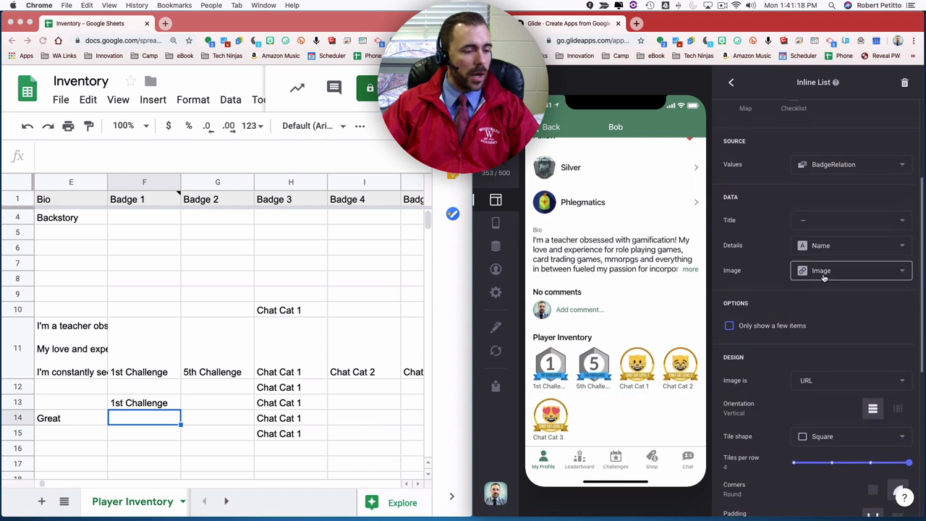
{"action": "scroll", "scroll_direction": "down", "scroll_amount": 3}
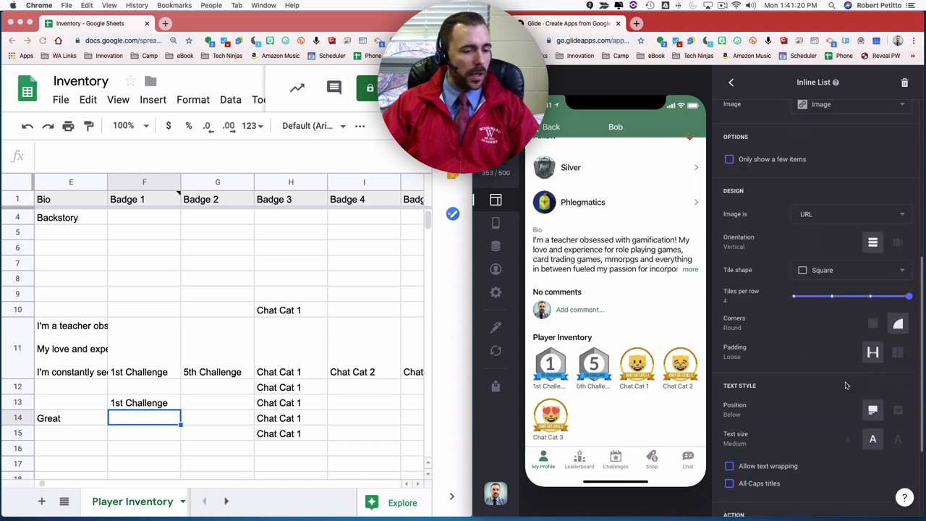
{"action": "scroll", "scroll_direction": "down", "scroll_amount": 3}
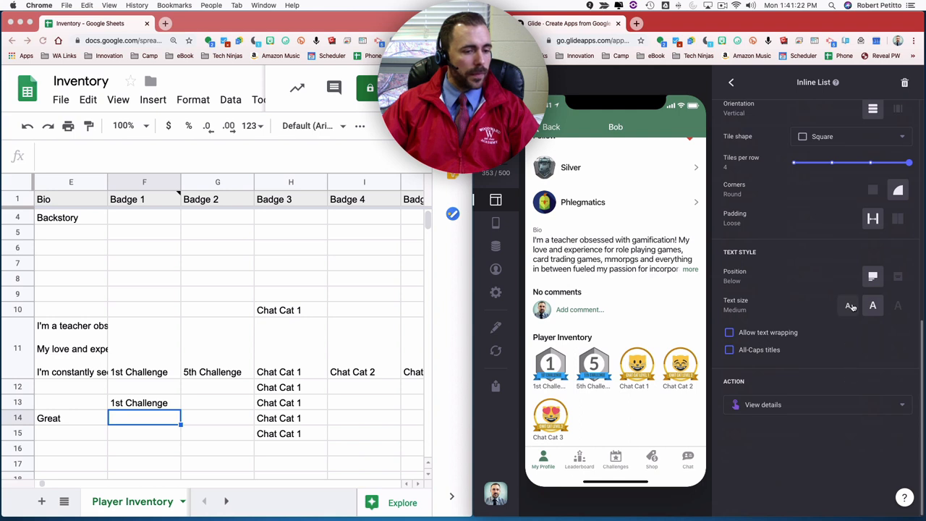
{"action": "left_click", "coordinate": [848, 305]}
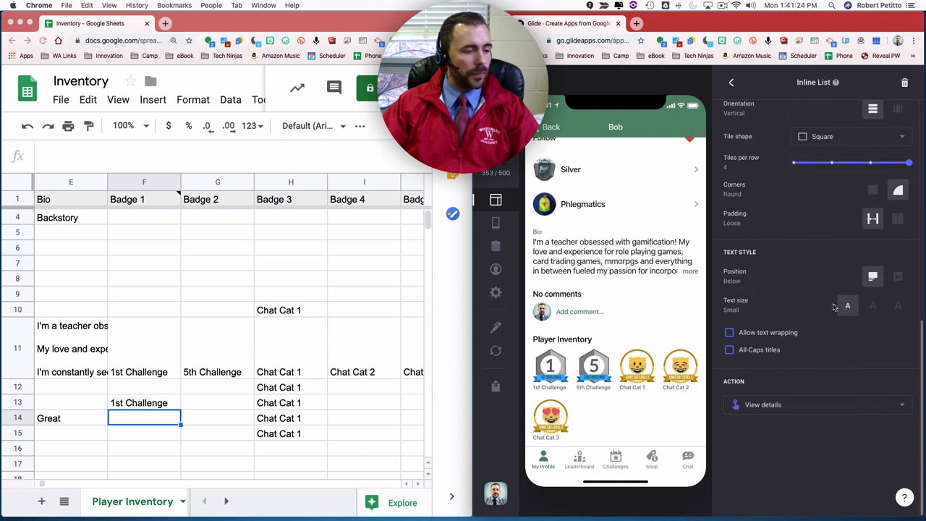
{"action": "scroll", "scroll_direction": "down", "scroll_amount": 3}
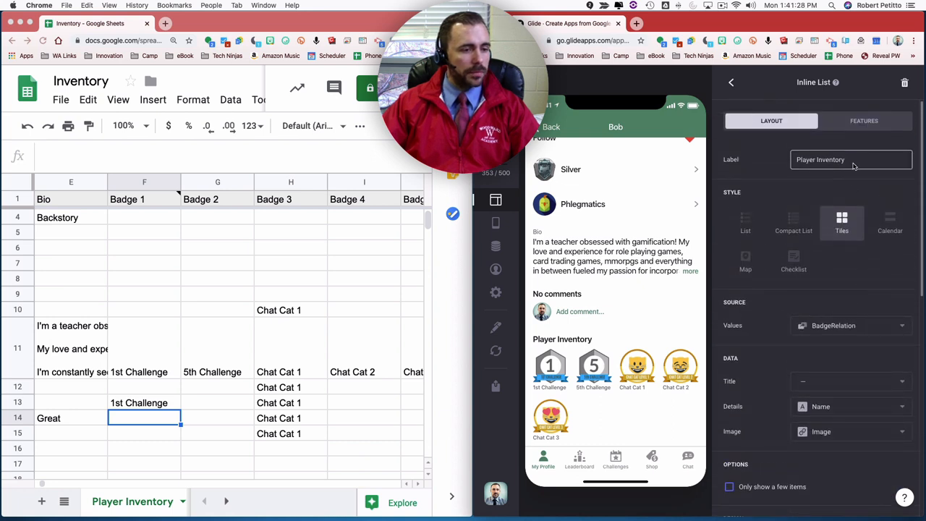
{"action": "type", "text": "Earl"}
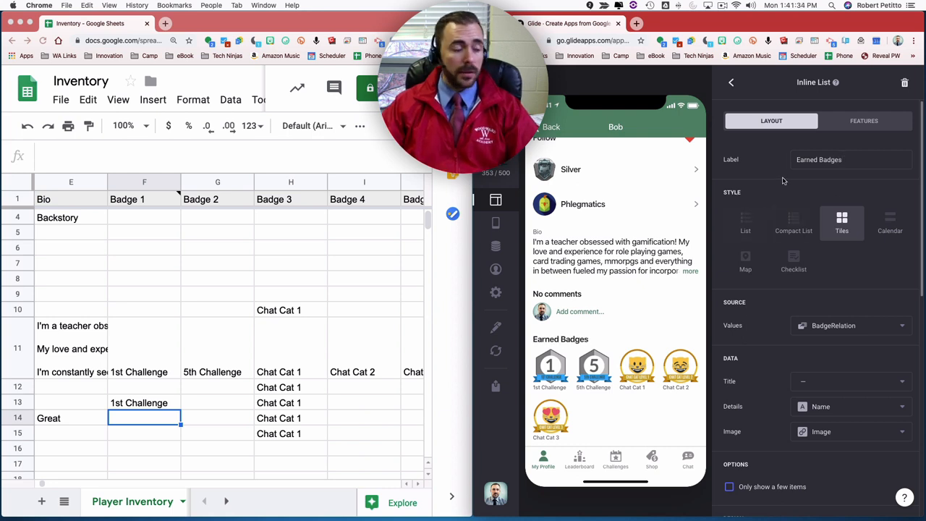
{"action": "left_click", "coordinate": [731, 82]}
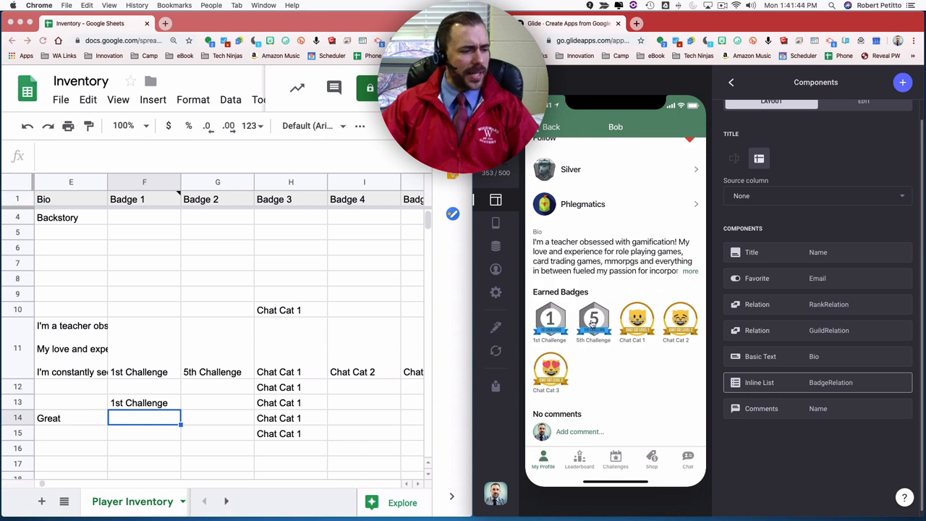
Review all five badges on the Badges tab, return to My Profile, then check sheet cell F1.
{"action": "left_click", "coordinate": [593, 318]}
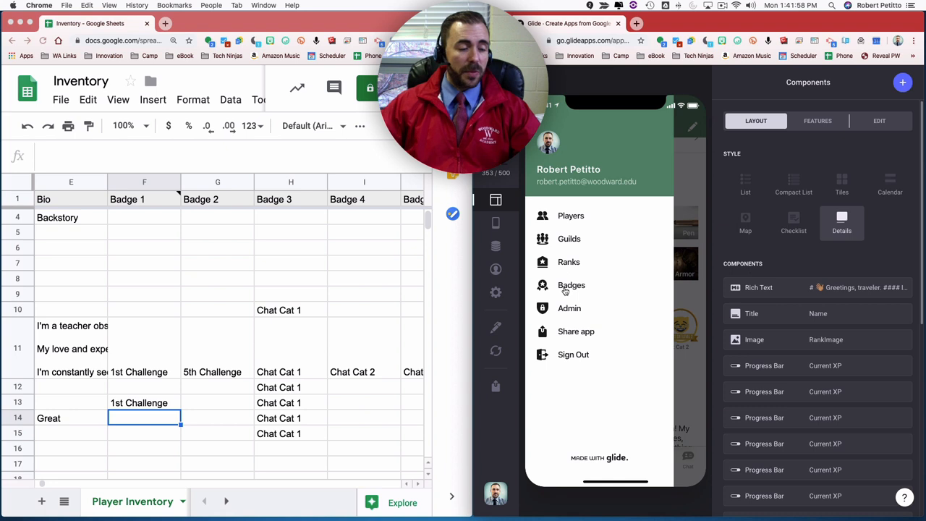
{"action": "left_click", "coordinate": [572, 285]}
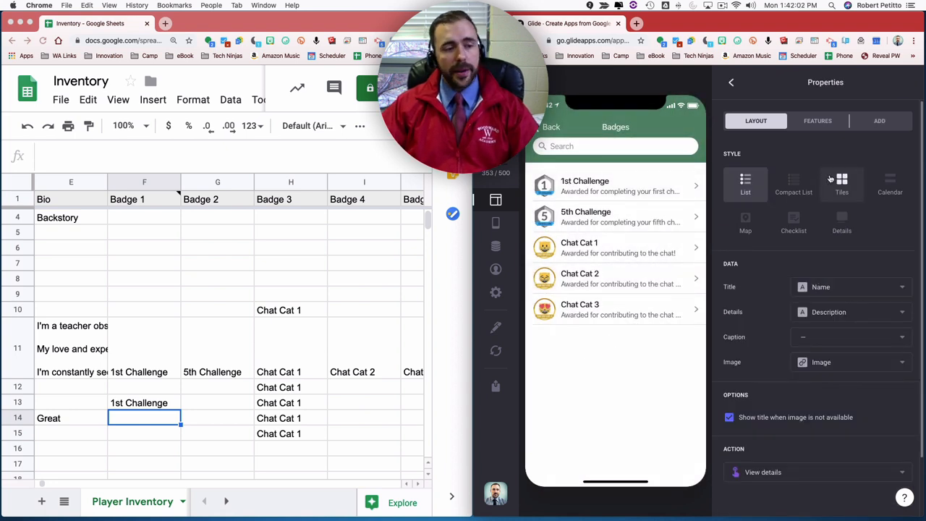
{"action": "left_click", "coordinate": [794, 184]}
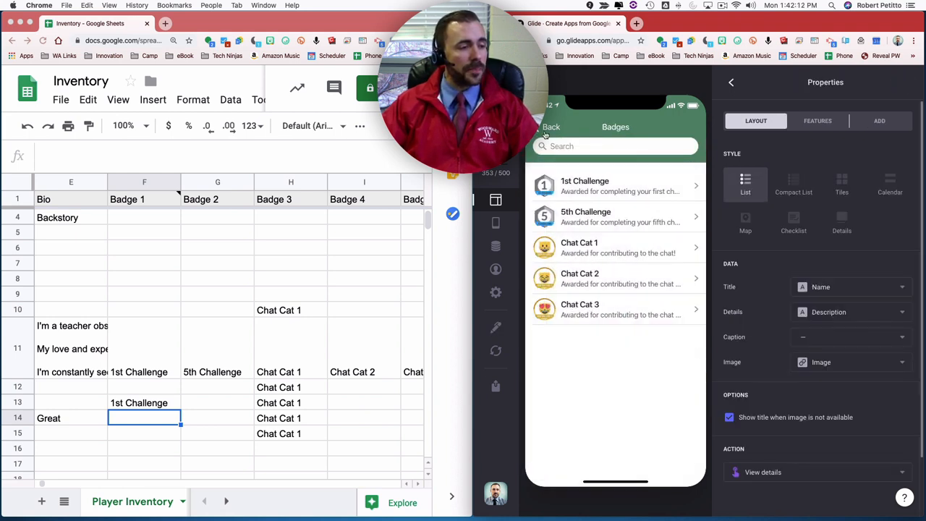
{"action": "left_click", "coordinate": [552, 127]}
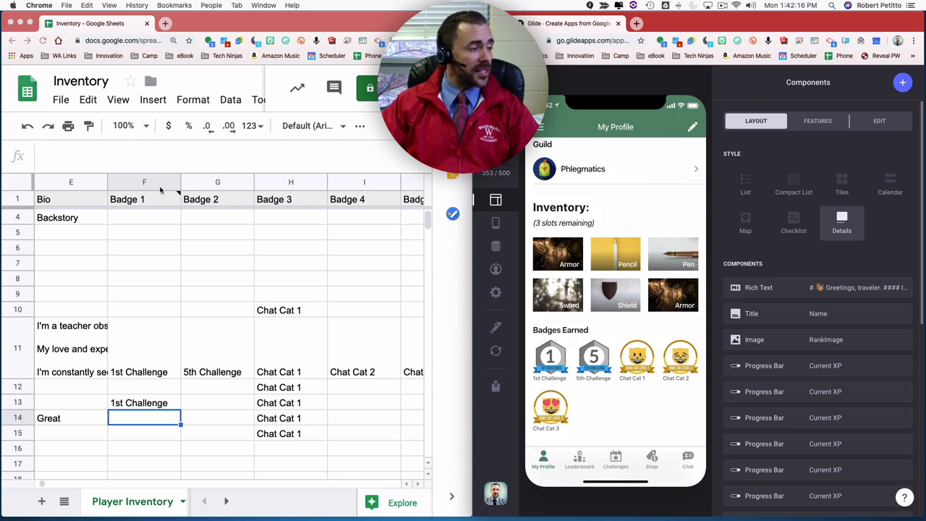
{"action": "left_click", "coordinate": [144, 199]}
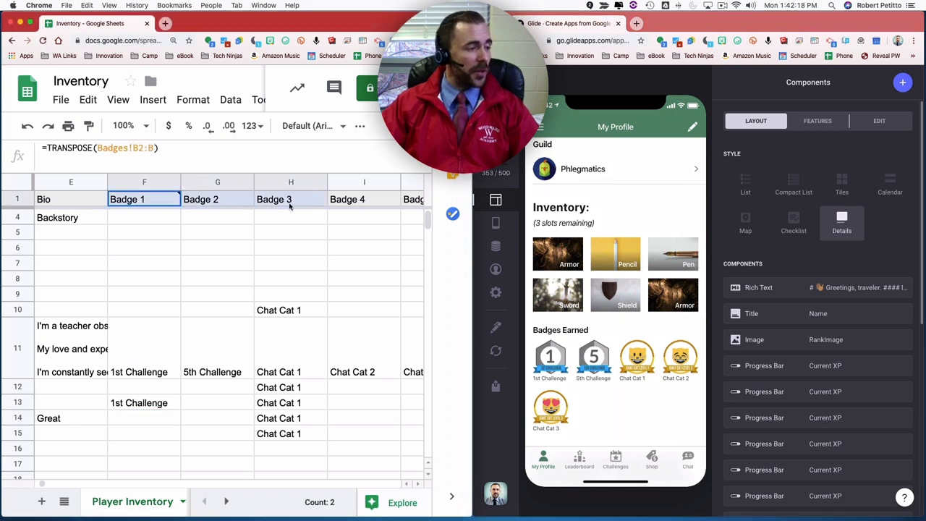